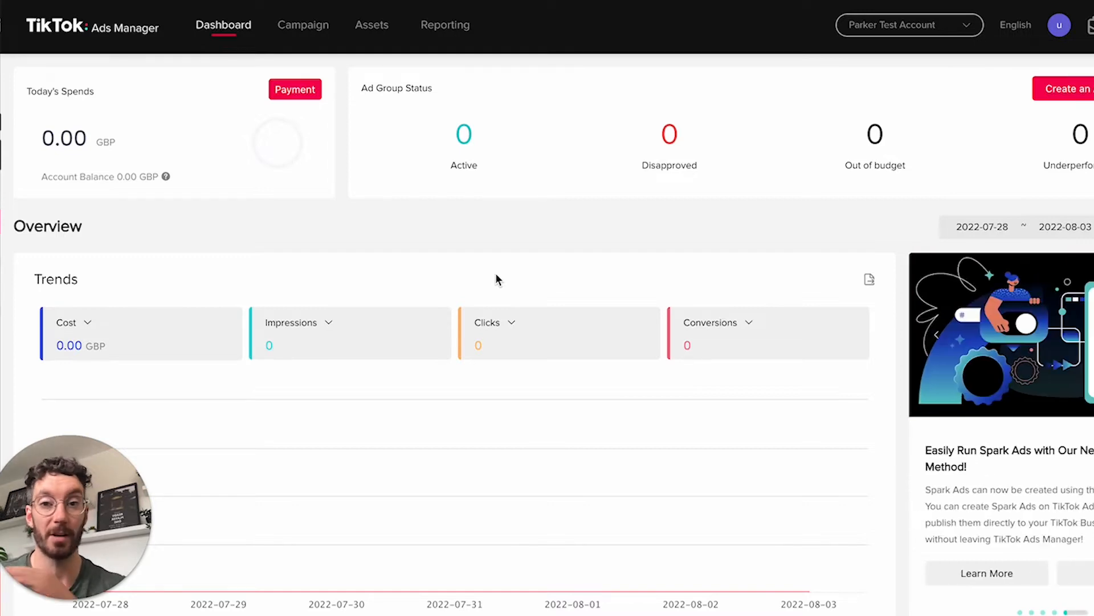
mouse_move(499, 242)
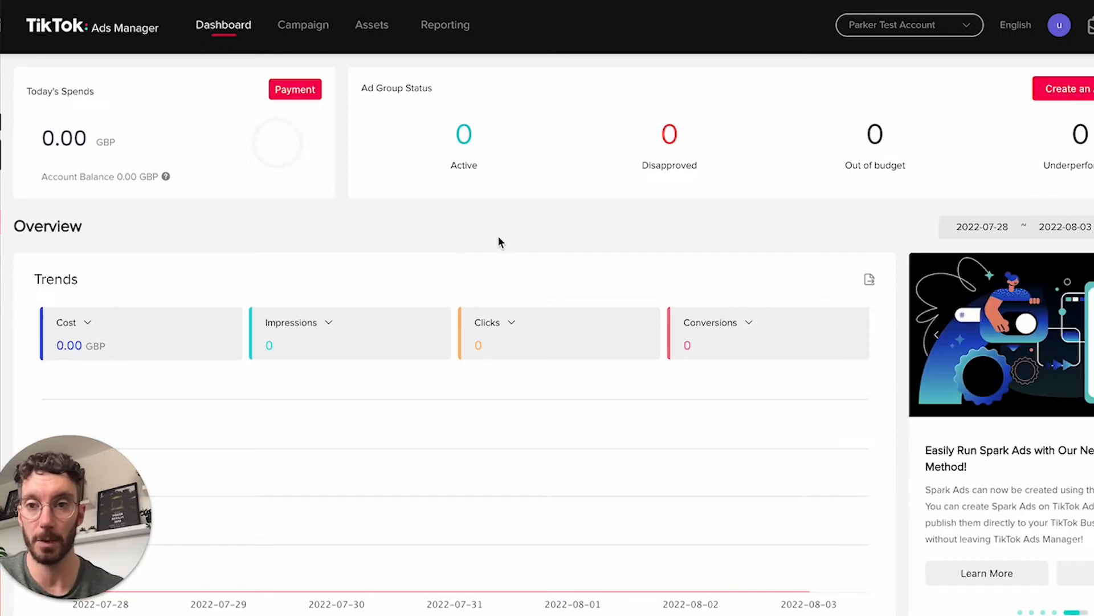
Reach the Web Events management page via Assets > Events, showing the existing Shopify pixel
left_click(372, 24)
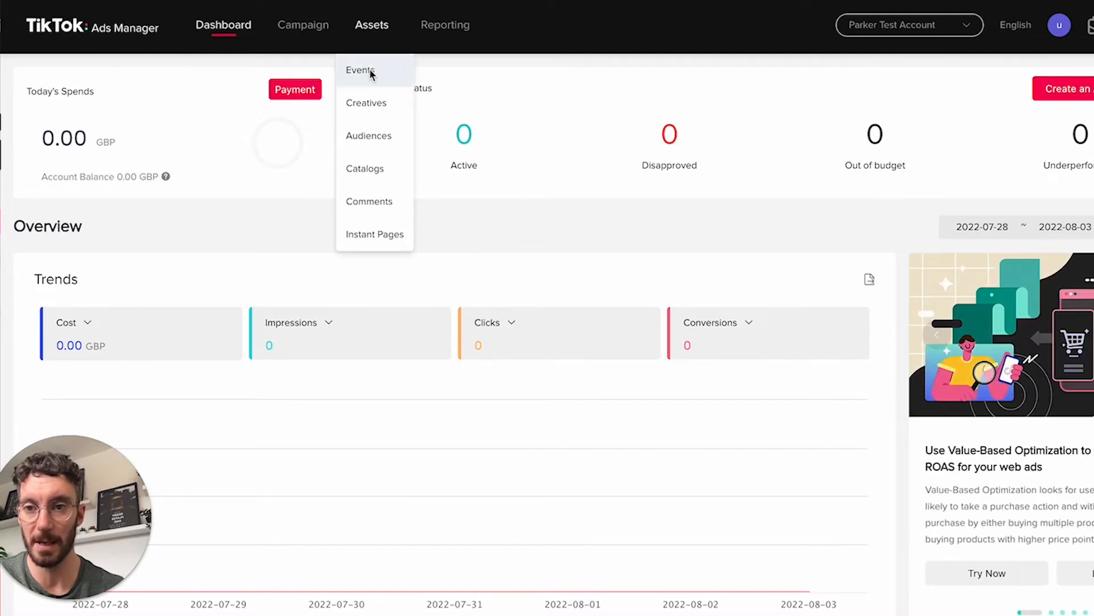
left_click(360, 70)
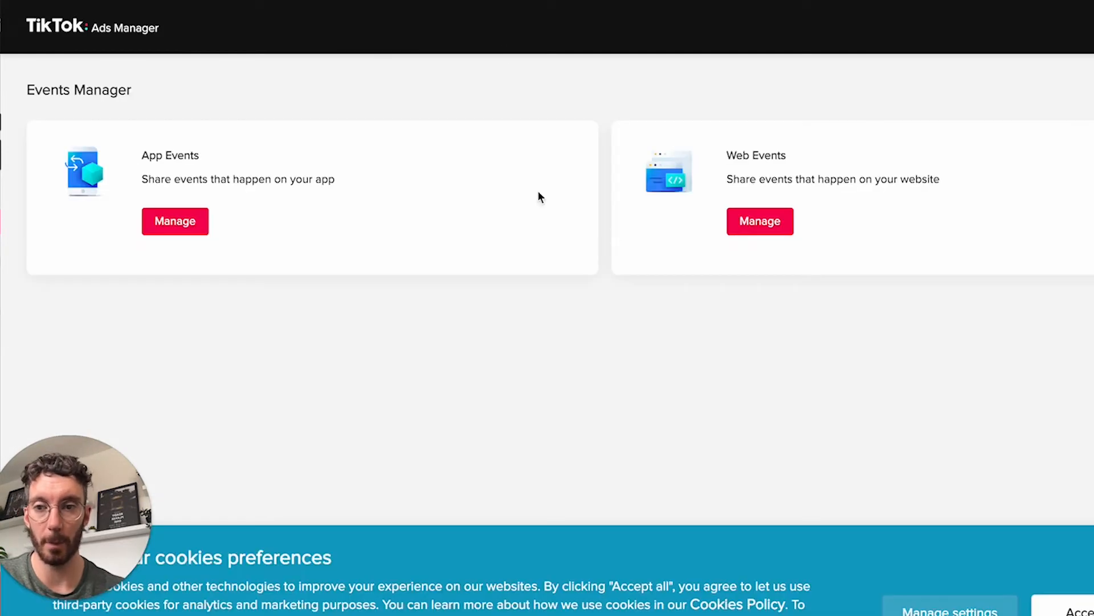
left_click(759, 221)
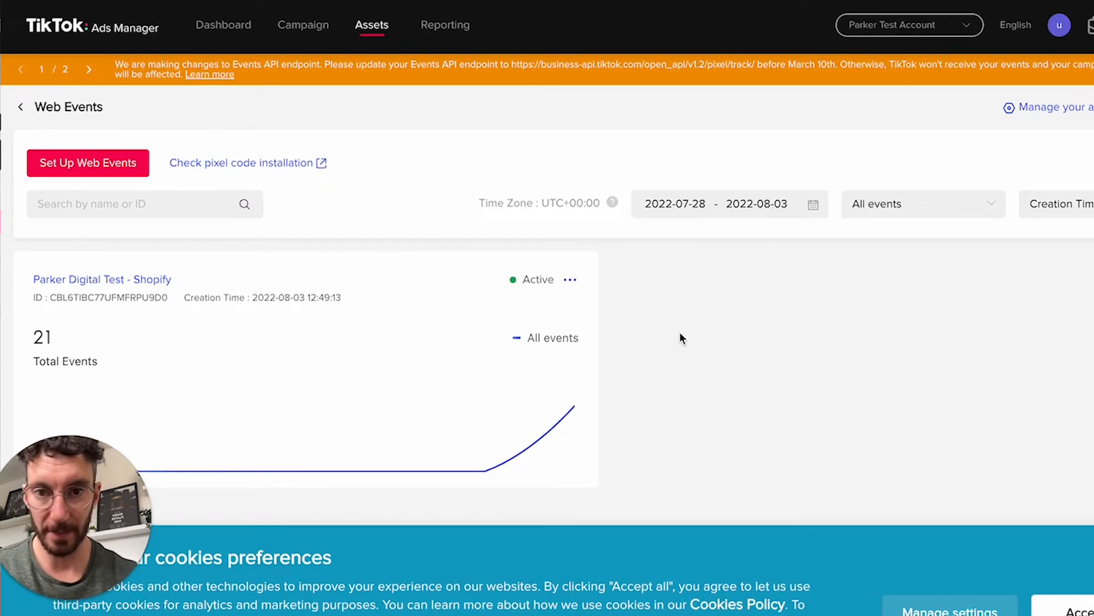
mouse_move(657, 347)
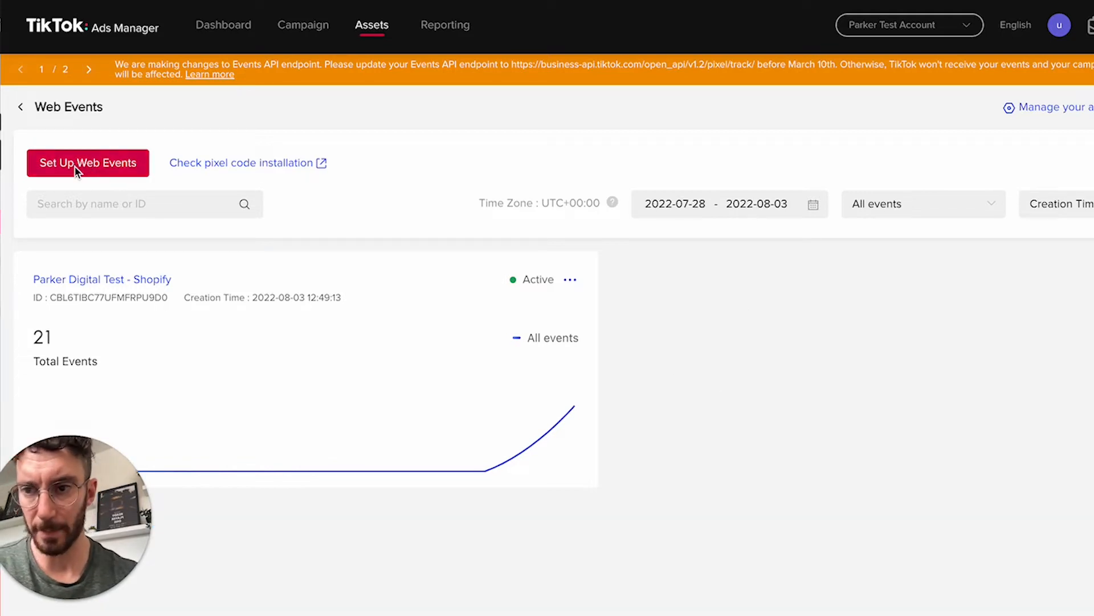
Create a TikTok Pixel named 'Wordpress Pixel' set to manual code install and standard mode
left_click(87, 163)
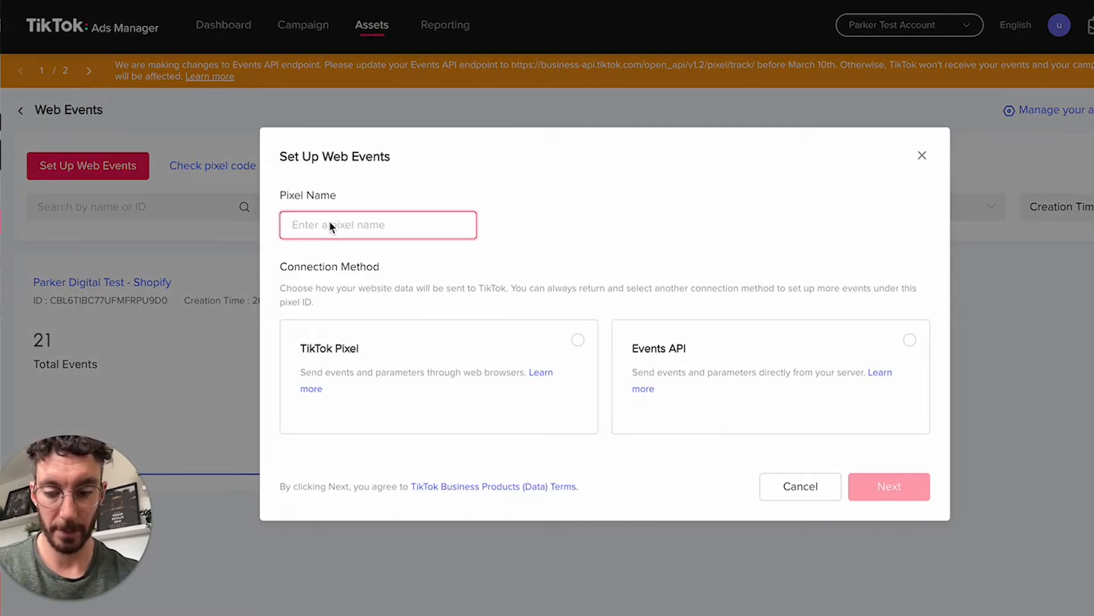
type("Wordpress Pixel")
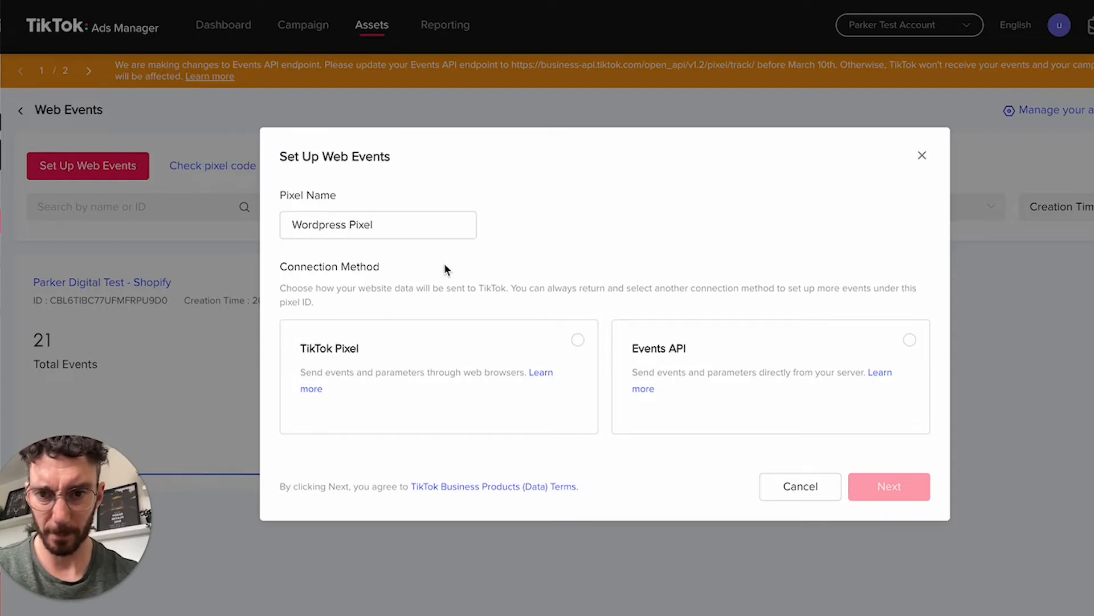
left_click(378, 225)
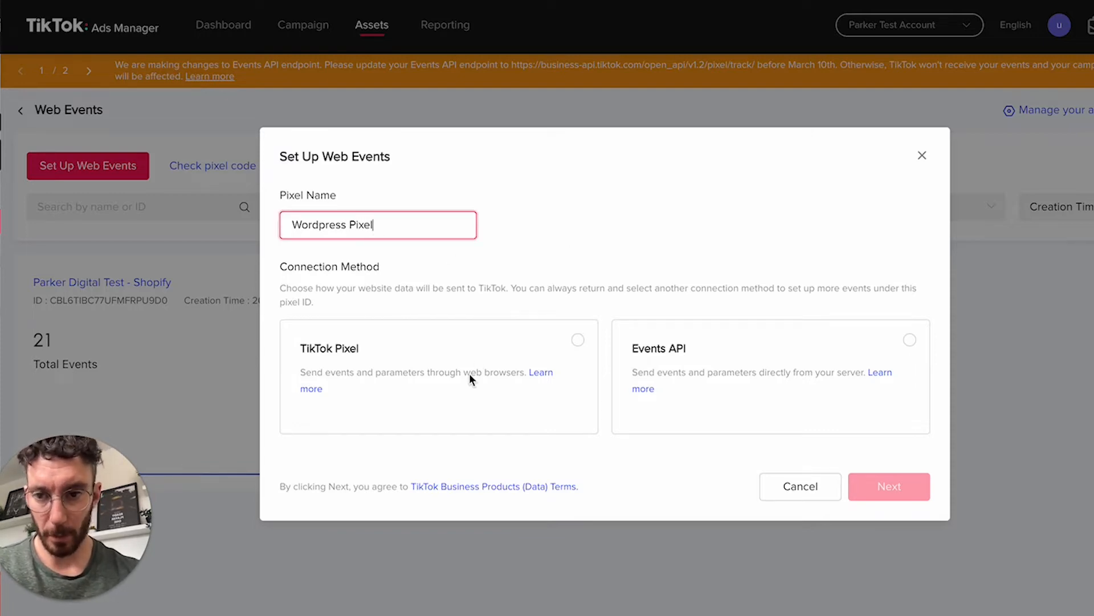
left_click(888, 486)
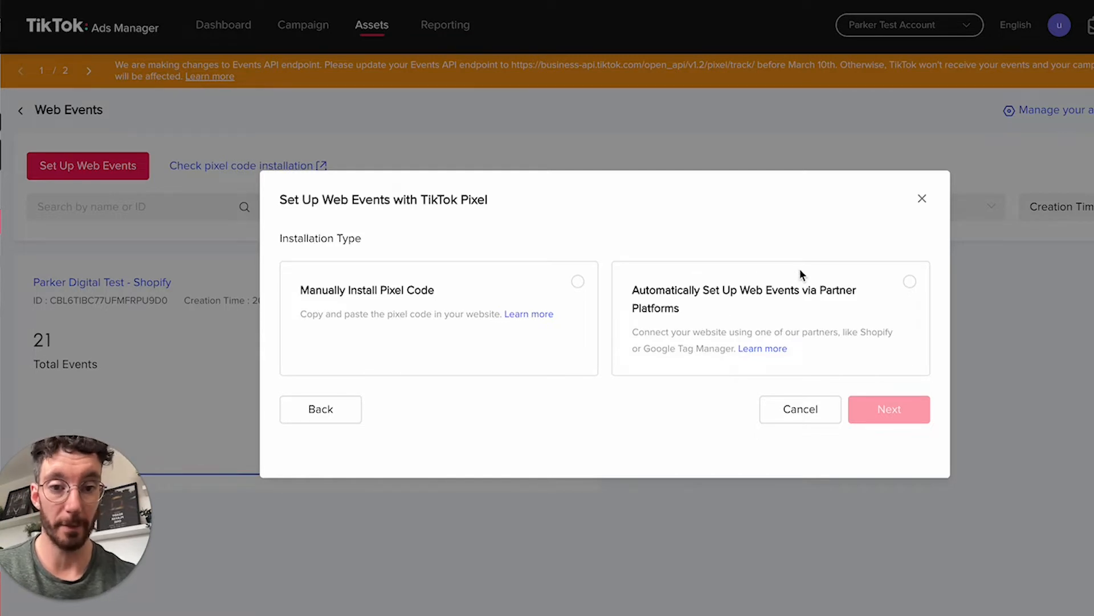
mouse_move(824, 314)
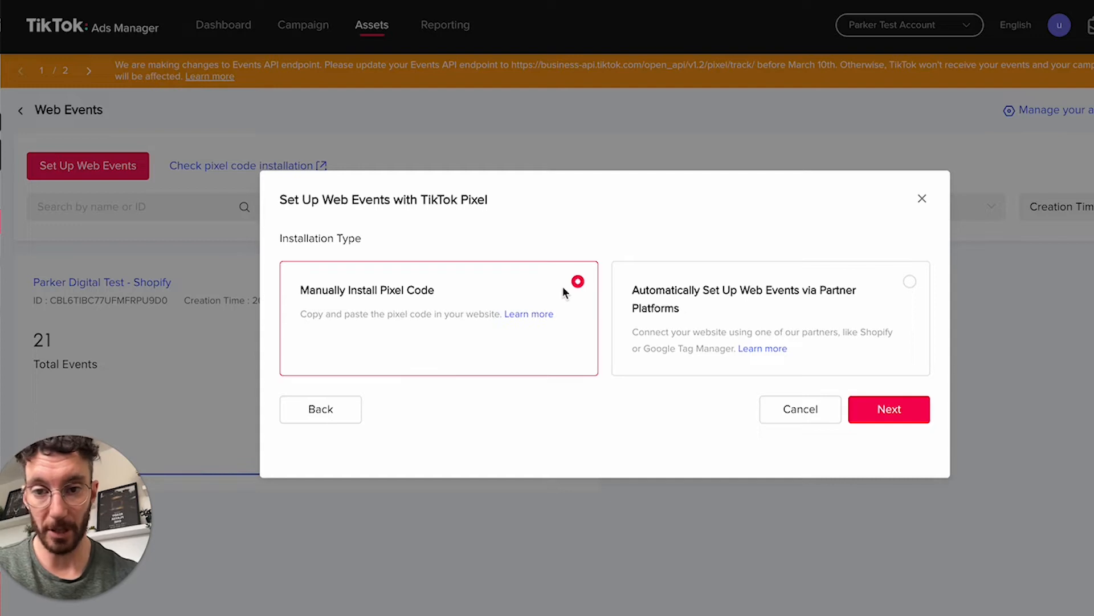
mouse_move(708, 349)
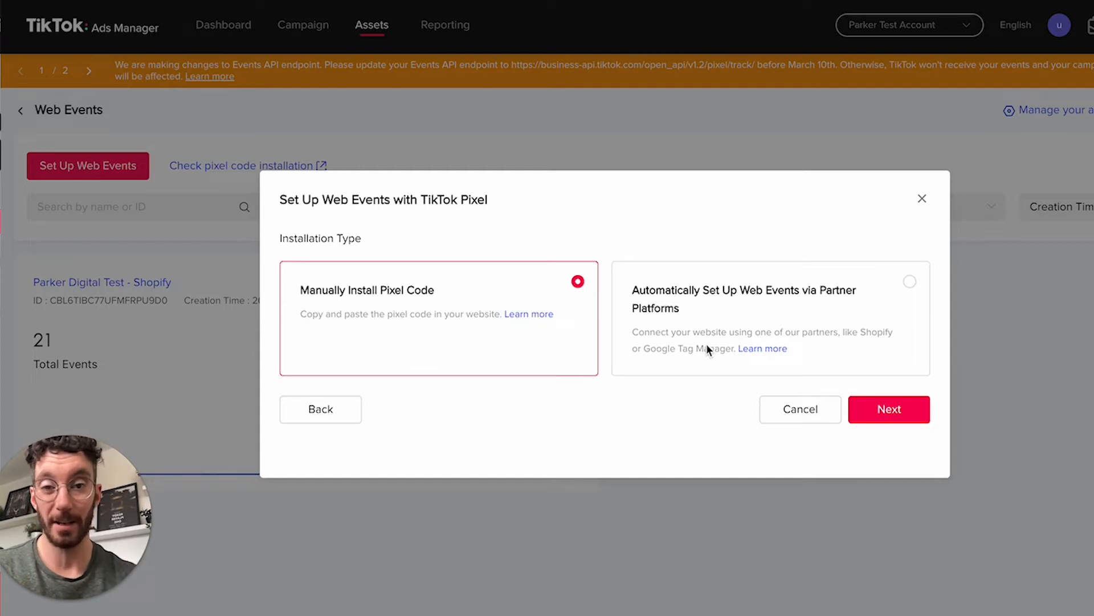
left_click(889, 409)
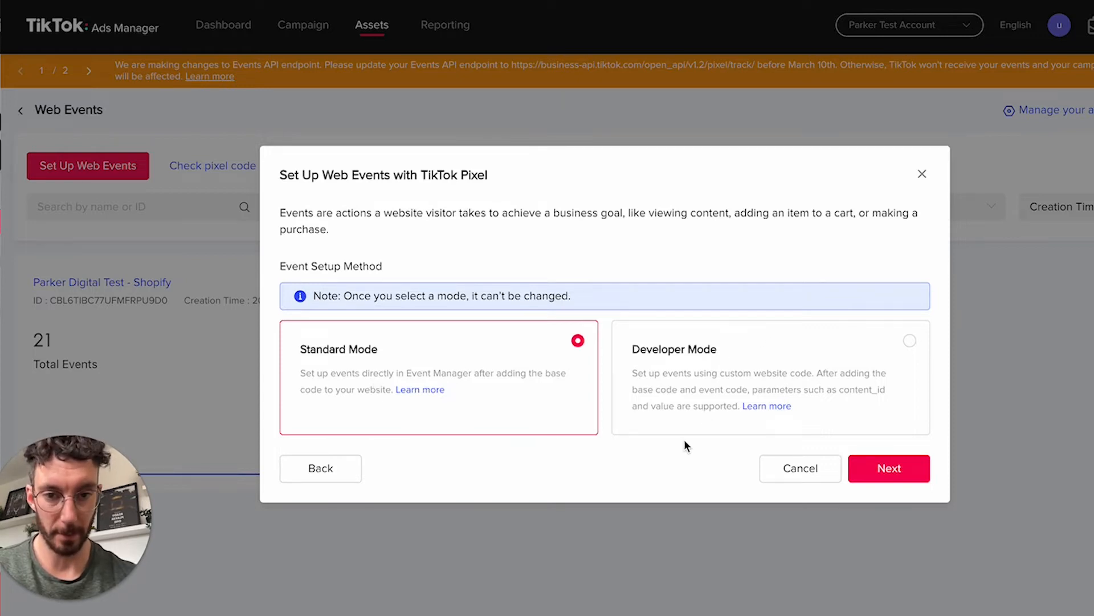
left_click(888, 467)
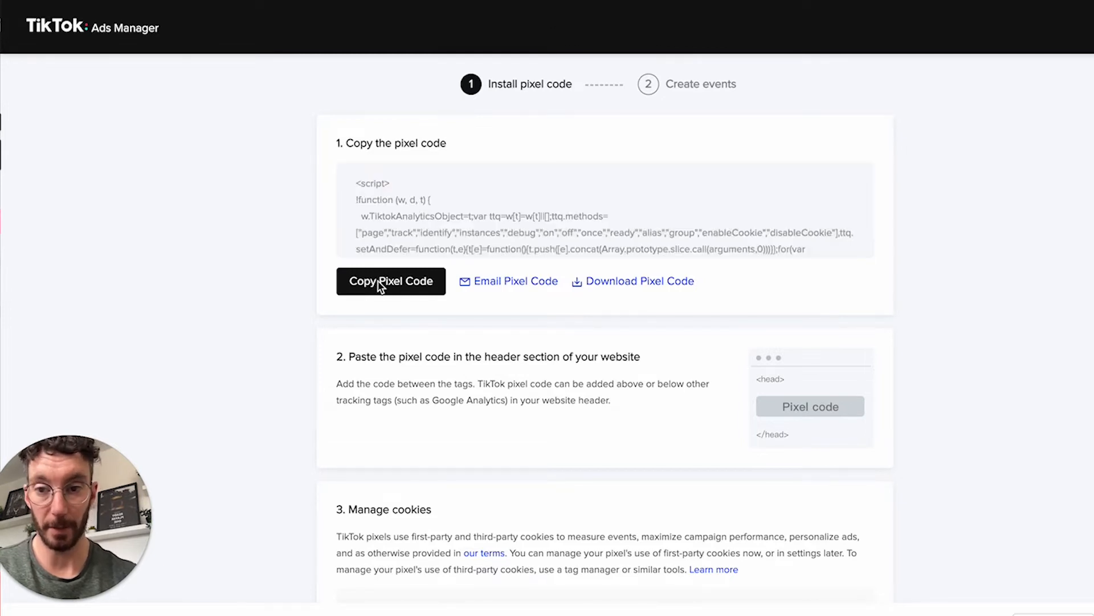
Copy the pixel base code and review the remaining installation steps
left_click(391, 280)
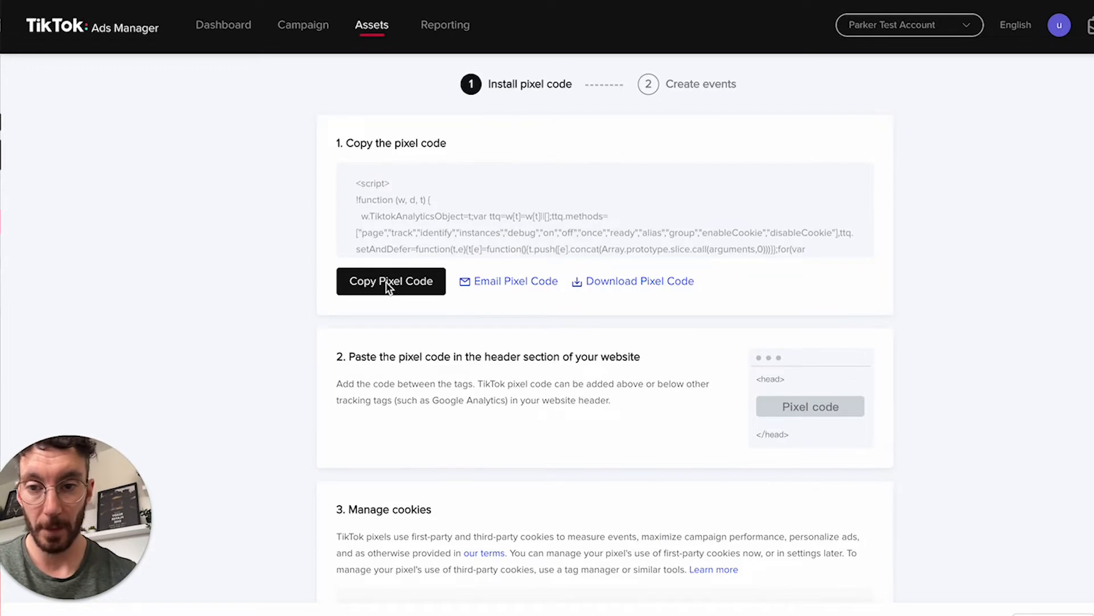
mouse_move(486, 293)
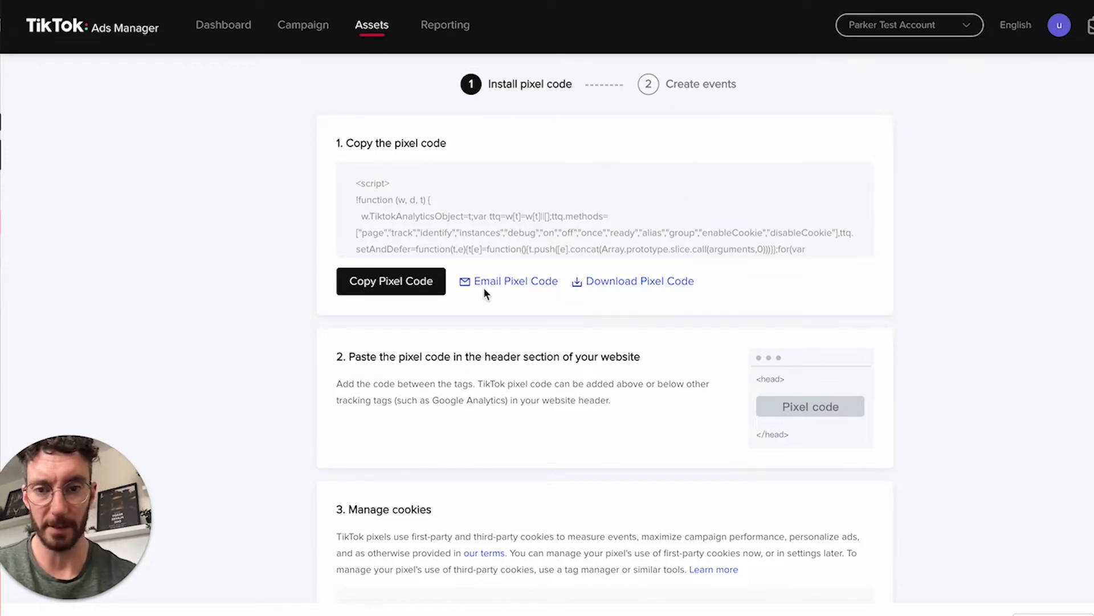
mouse_move(630, 283)
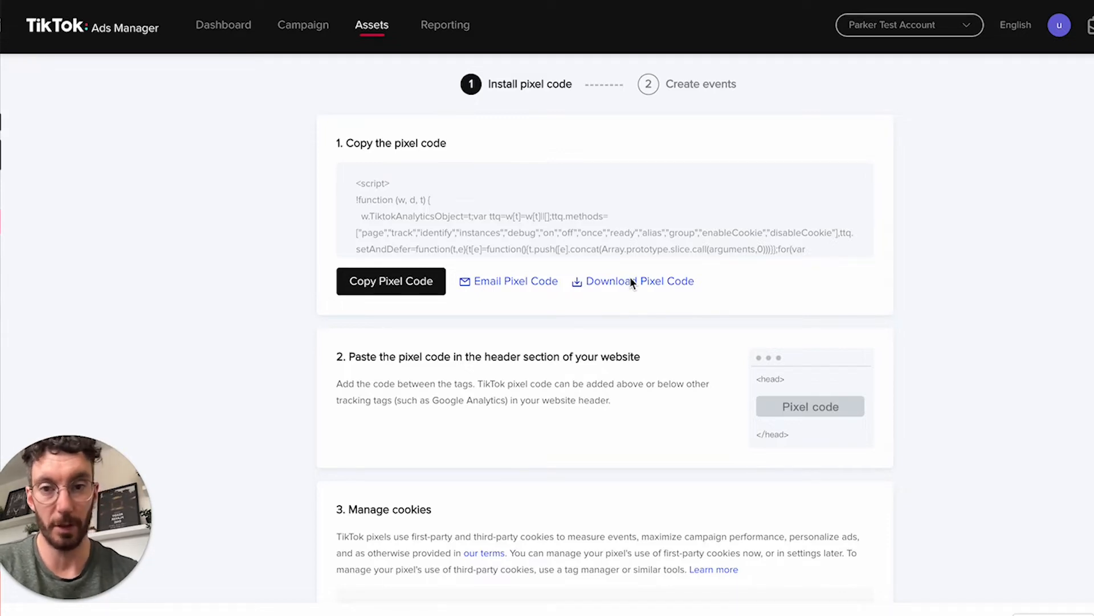
scroll("down", 3)
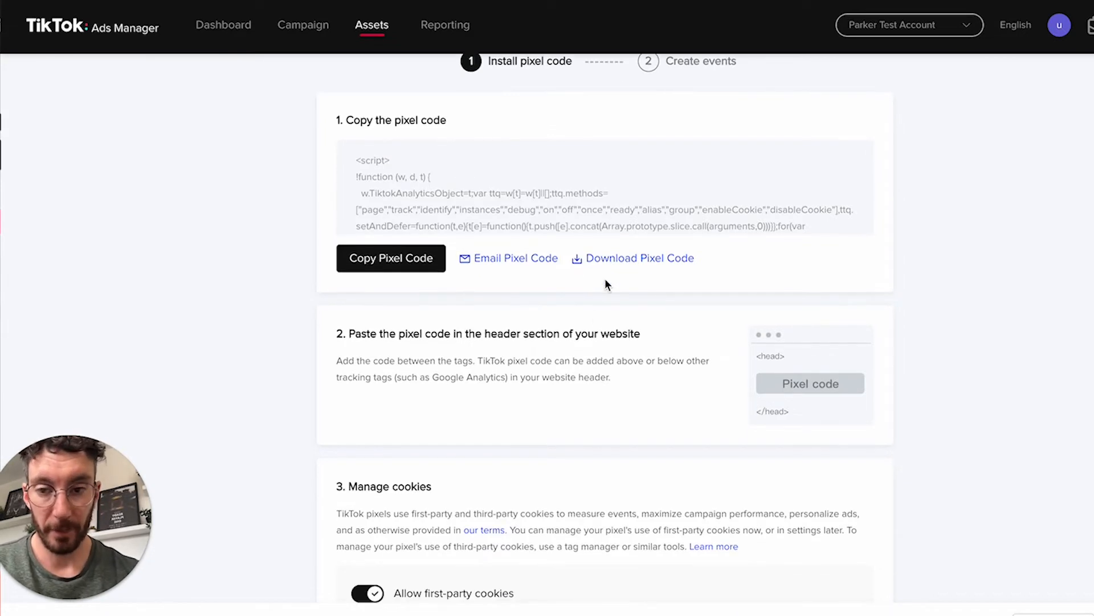
mouse_move(778, 353)
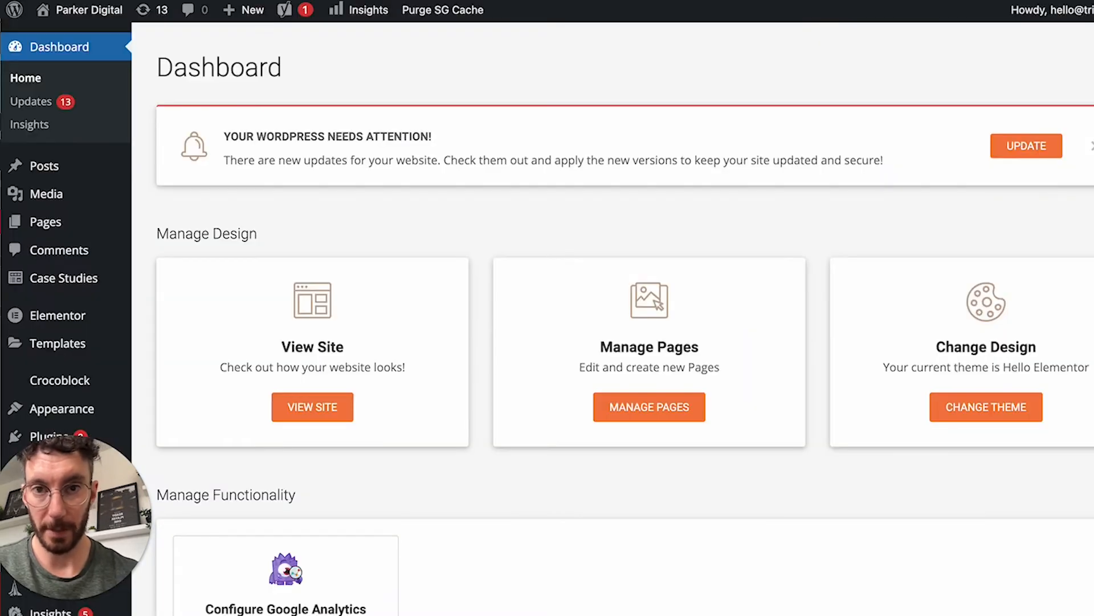
Search the plugin directory for 'header', then install and activate Insert Headers And Footers
scroll("down", 3)
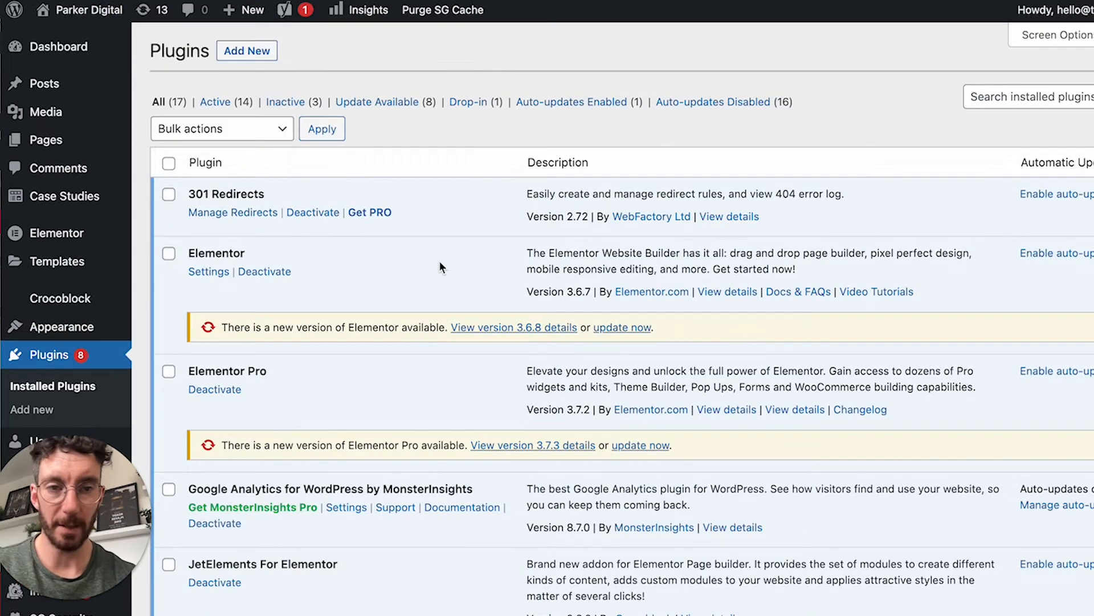
left_click(246, 50)
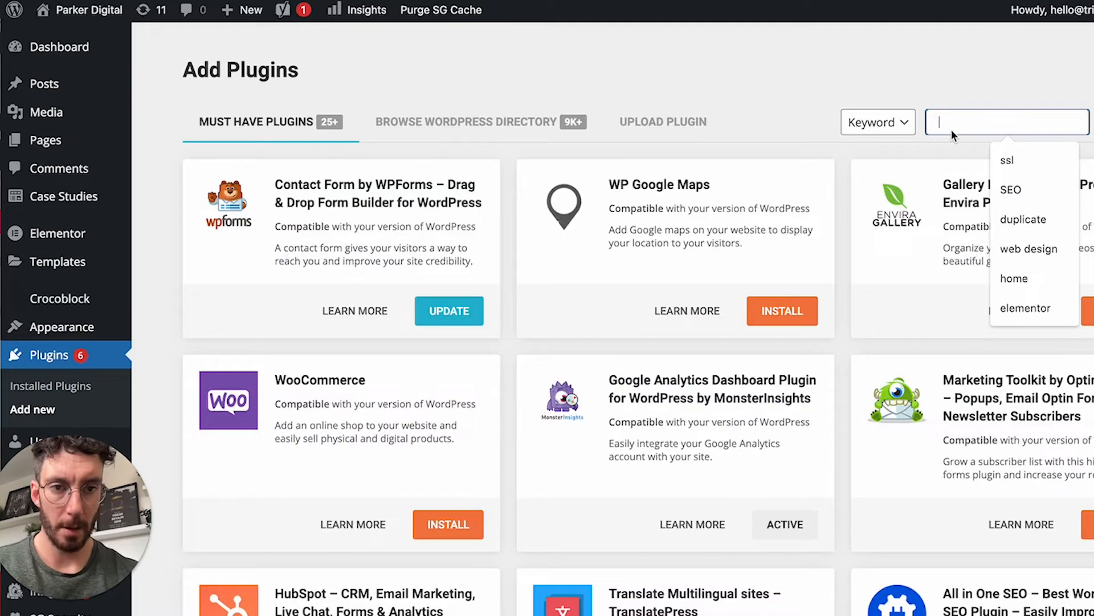
type("header")
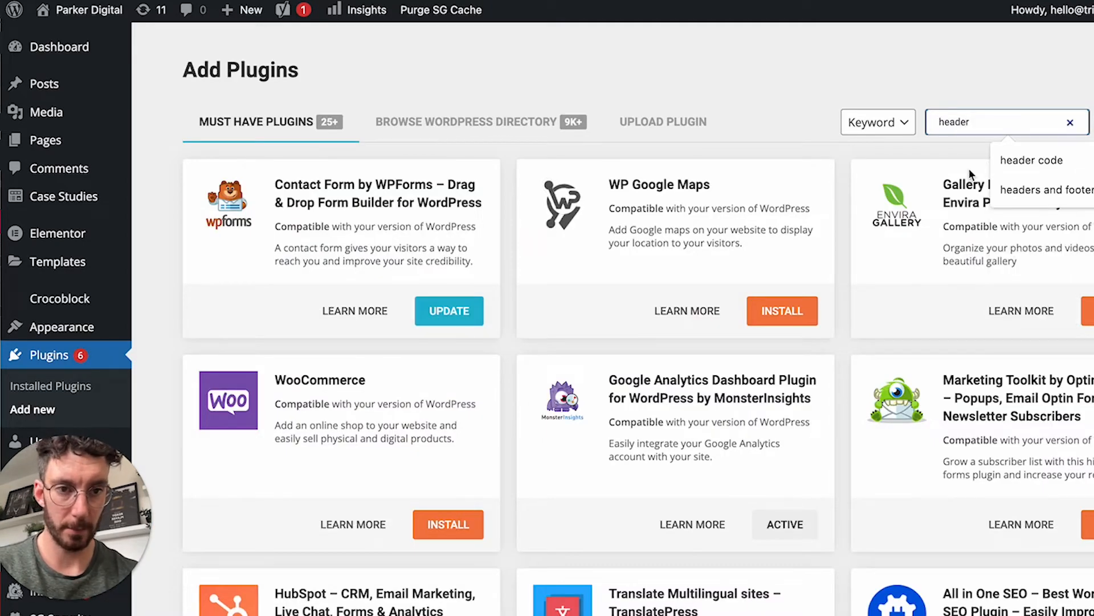
left_click(1045, 190)
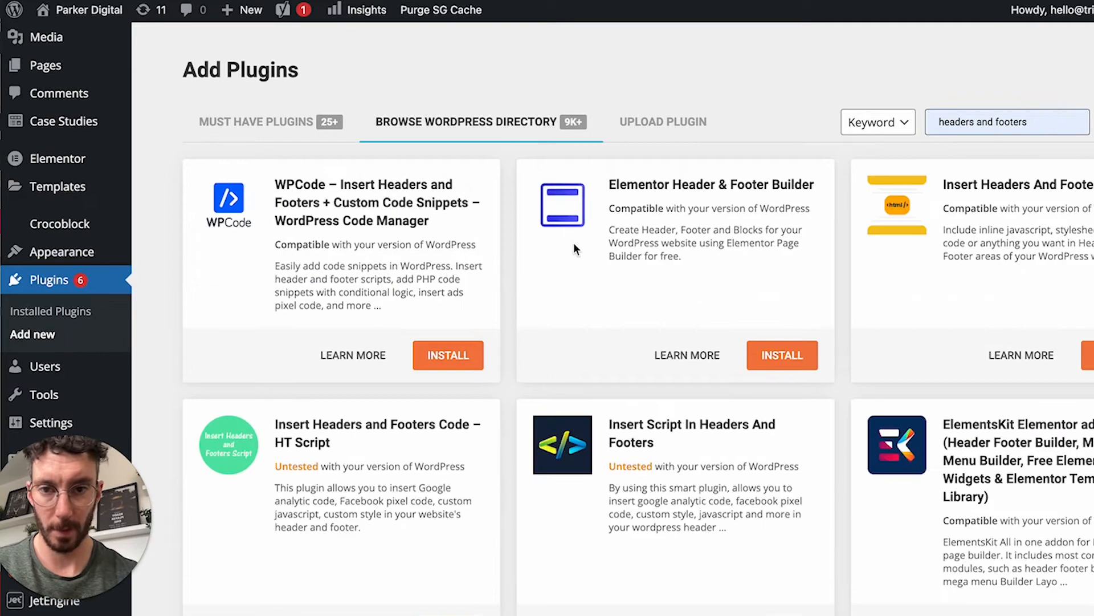
mouse_move(859, 328)
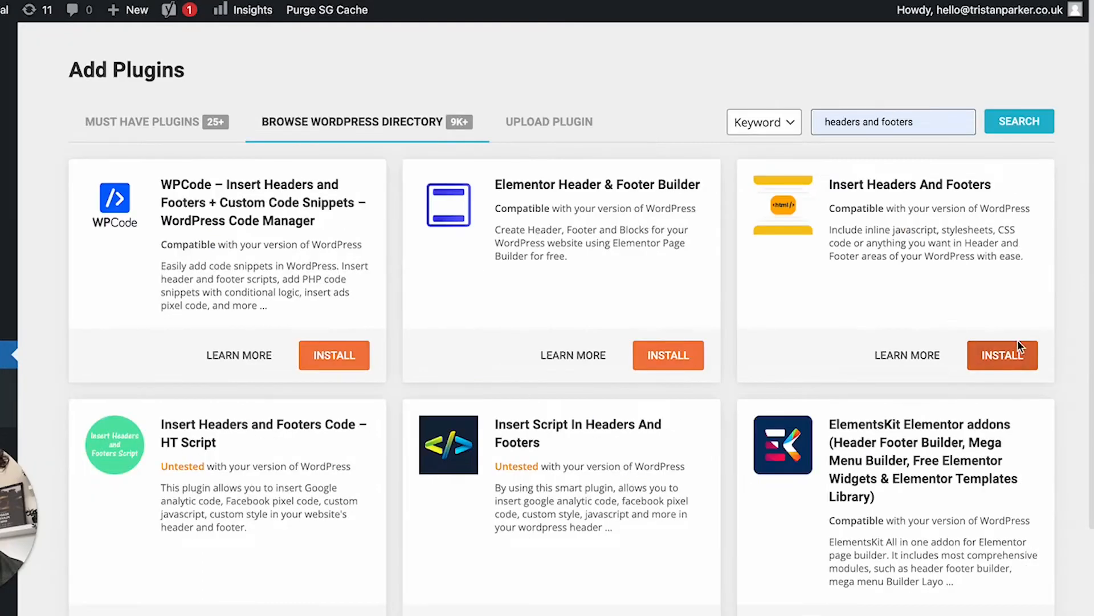
left_click(1002, 356)
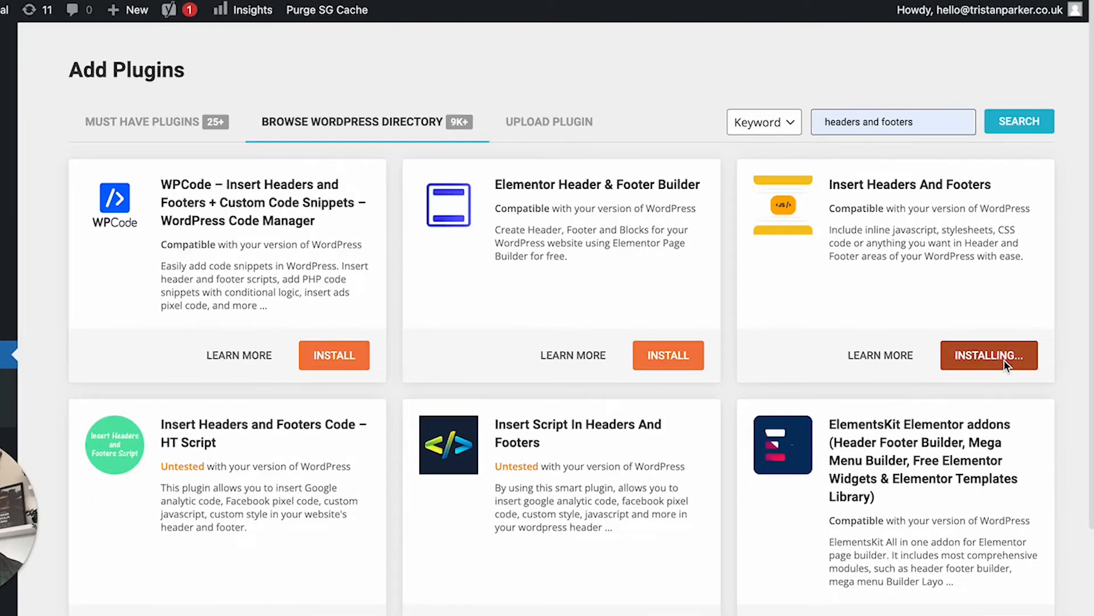
left_click(141, 122)
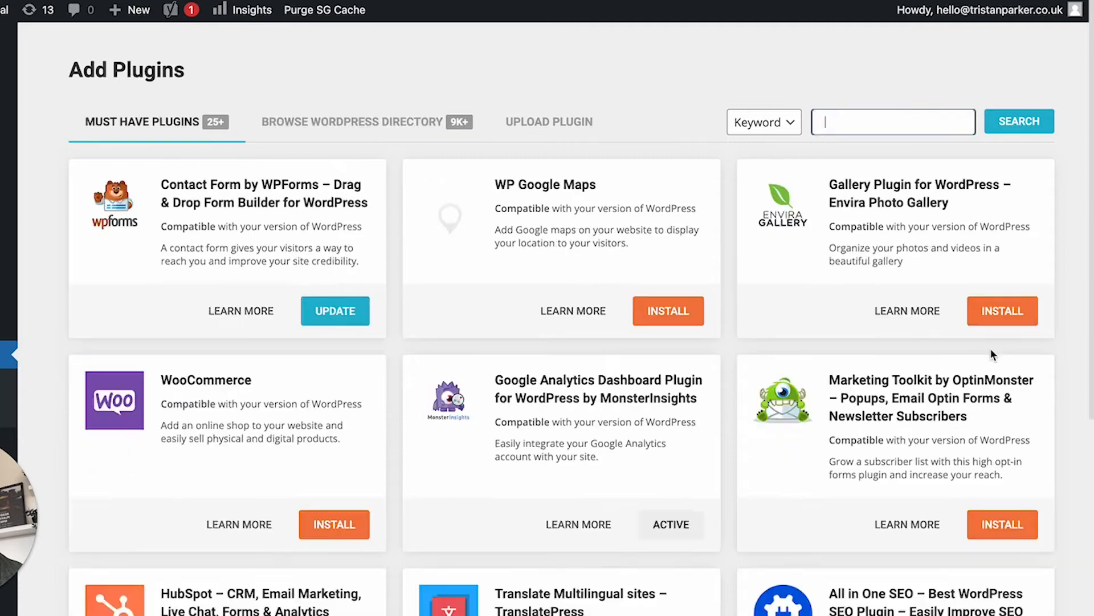
Paste the TikTok pixel code into the plugin's header scripts box and save changes
left_click(355, 122)
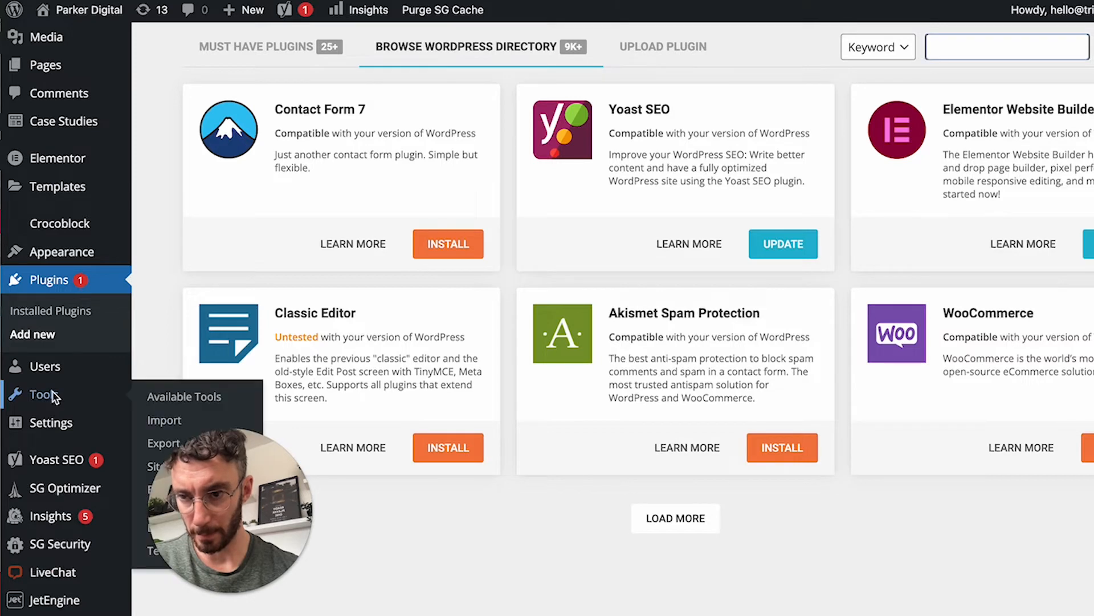
mouse_move(232, 480)
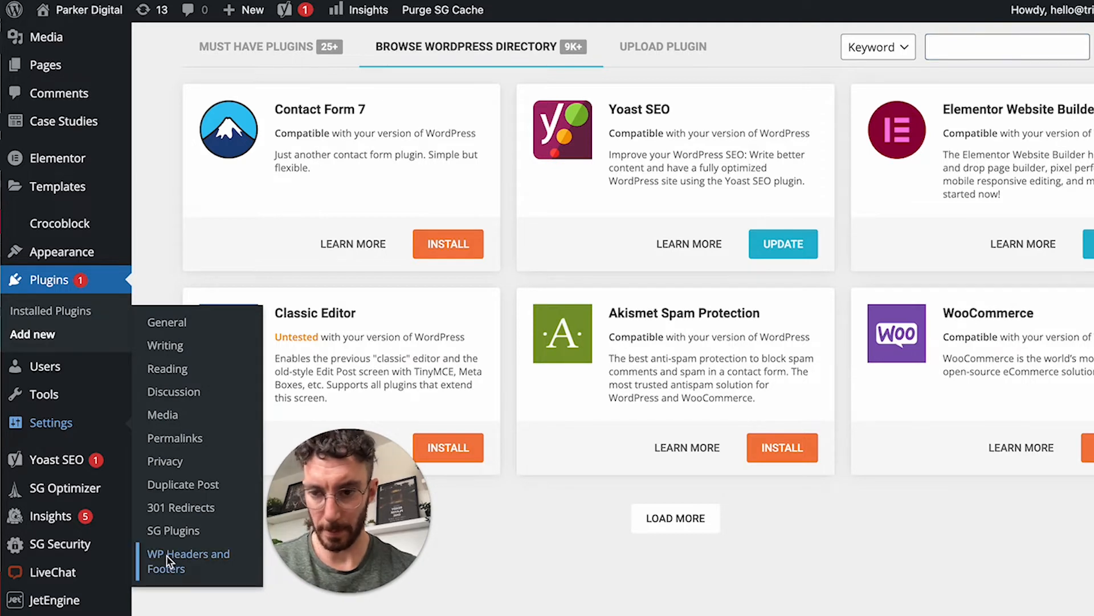
left_click(187, 561)
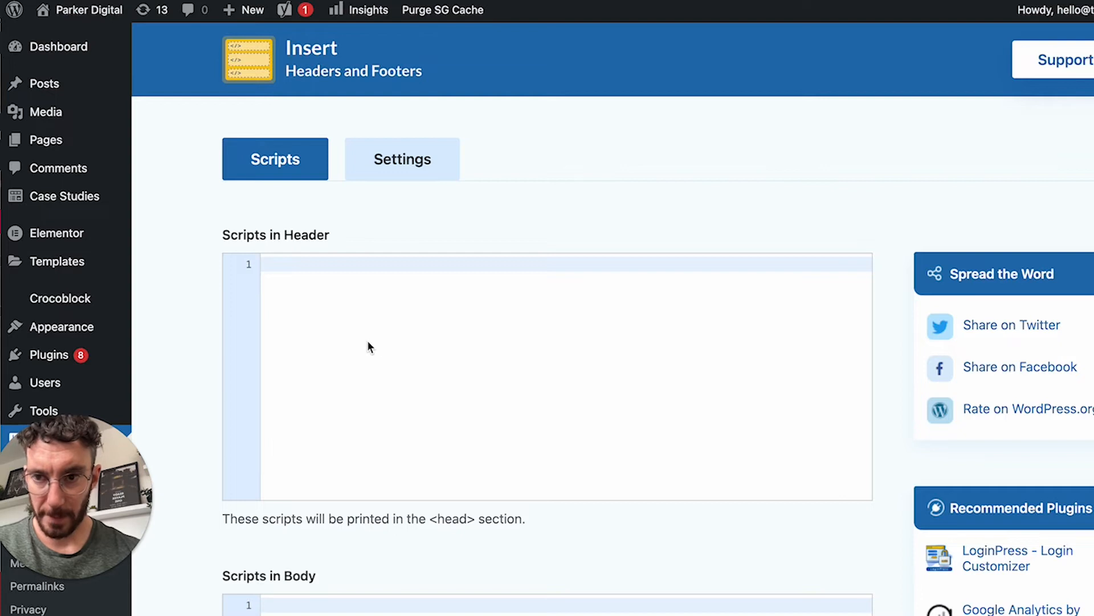
scroll("down", 3)
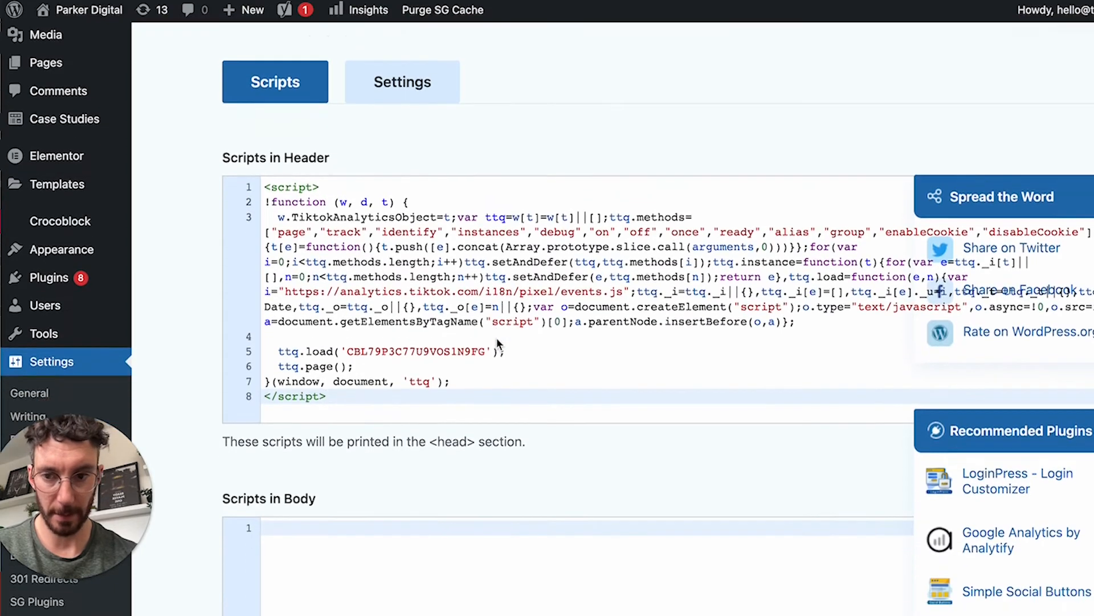
scroll("down", 3)
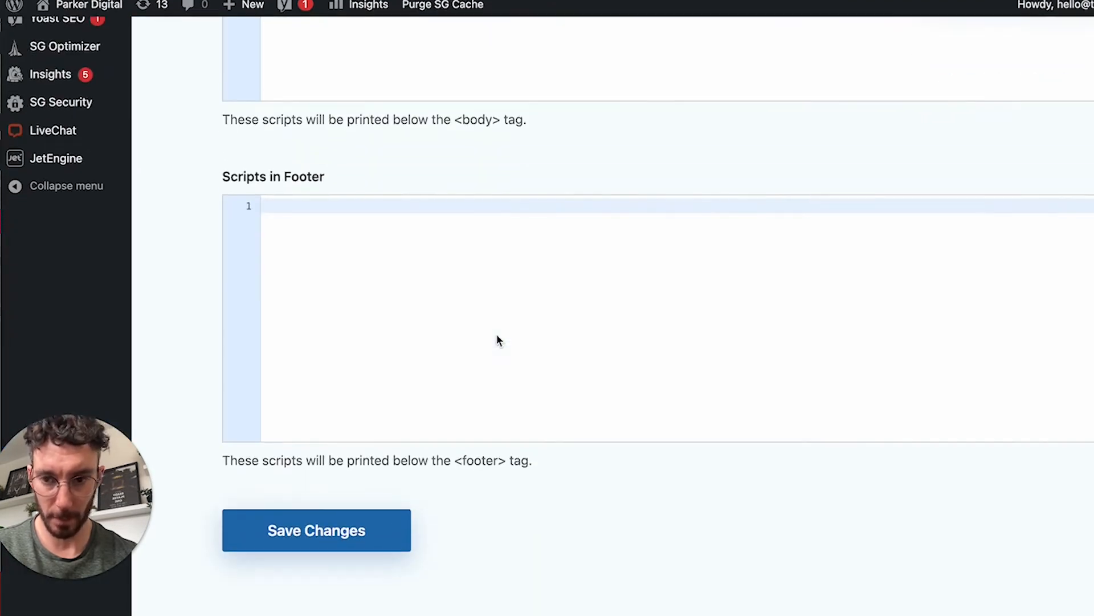
left_click(316, 530)
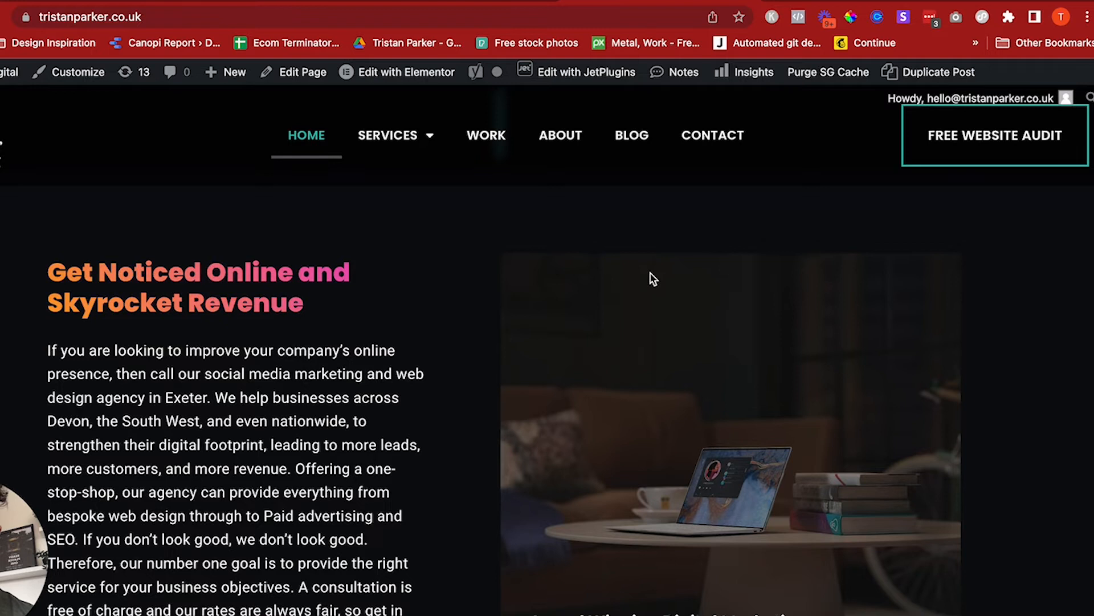
Review the live homepage and check it with the TikTok Pixel Helper extension
scroll("down", 3)
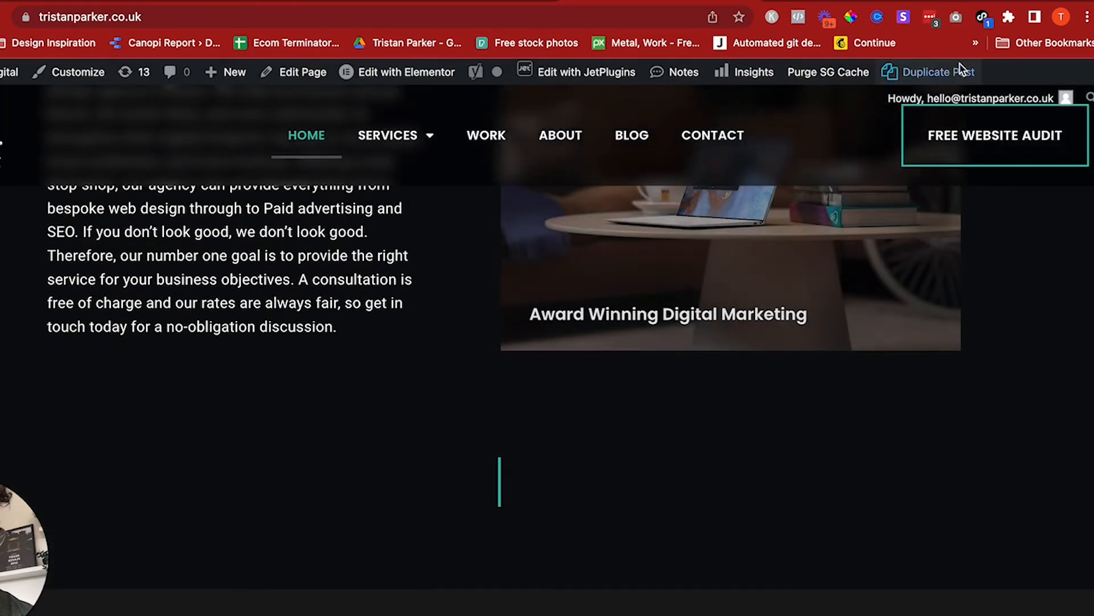
left_click(983, 17)
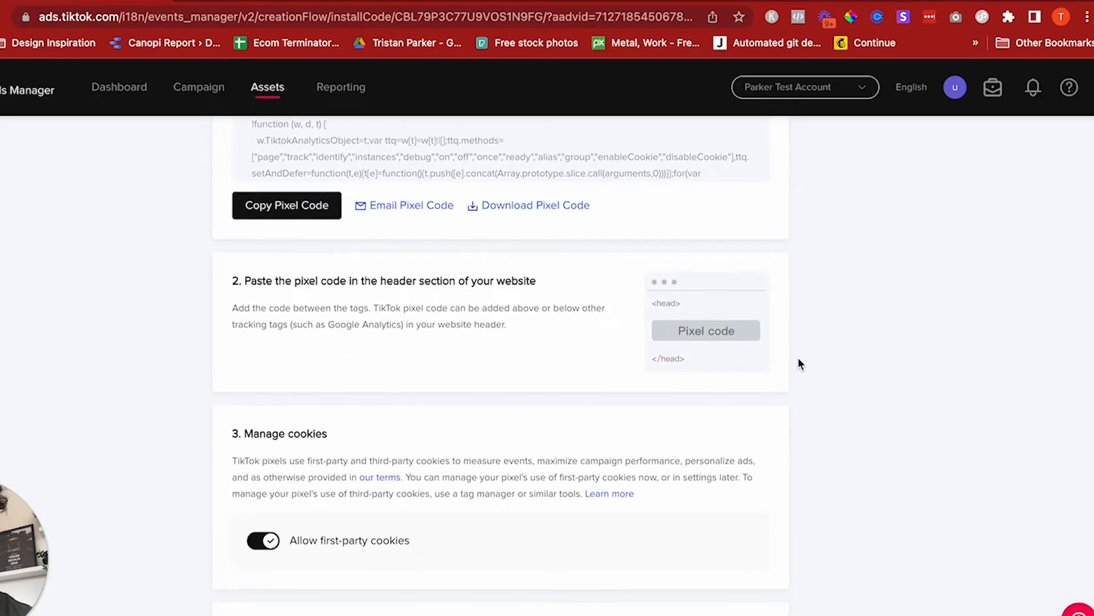
Continue past installation to Create events and start a URL-keyword event
scroll("down", 3)
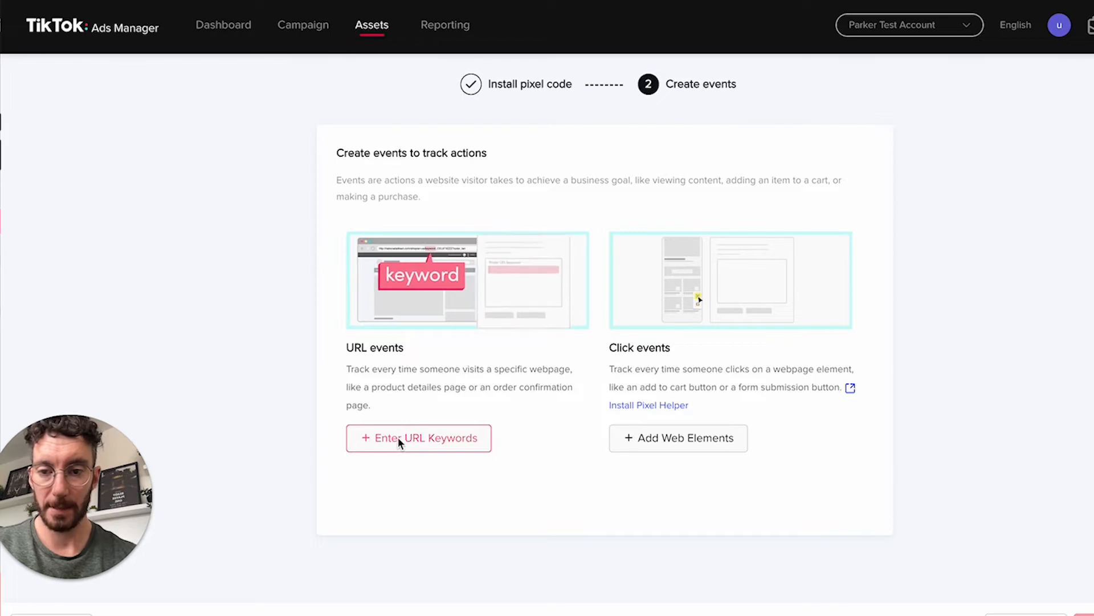
left_click(418, 438)
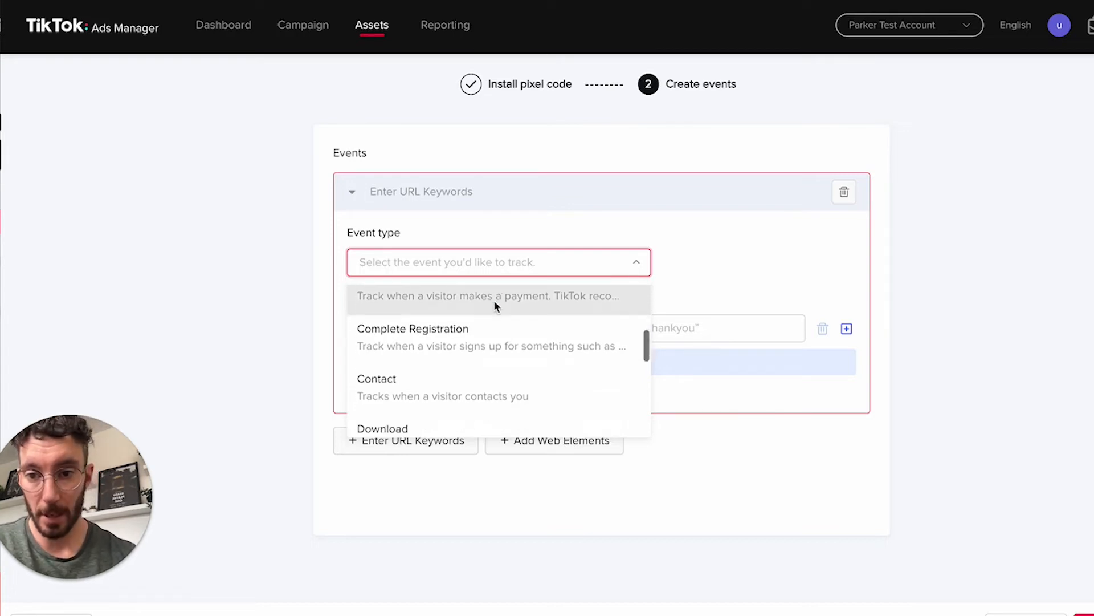
Set the event type to Add to Cart with URL keyword 'cart'
scroll("down", 3)
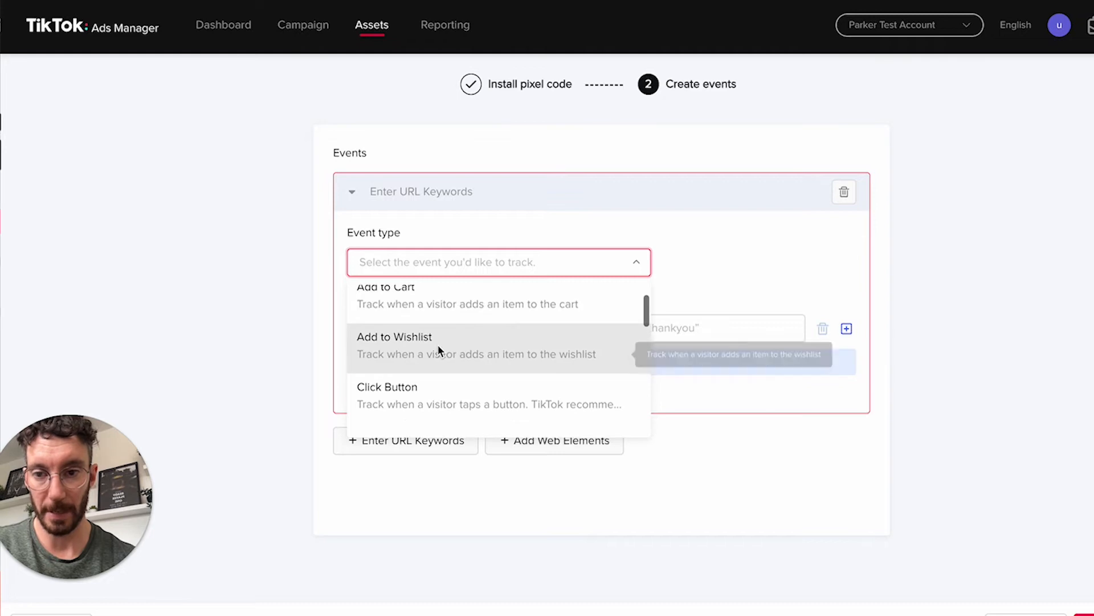
scroll("down", 3)
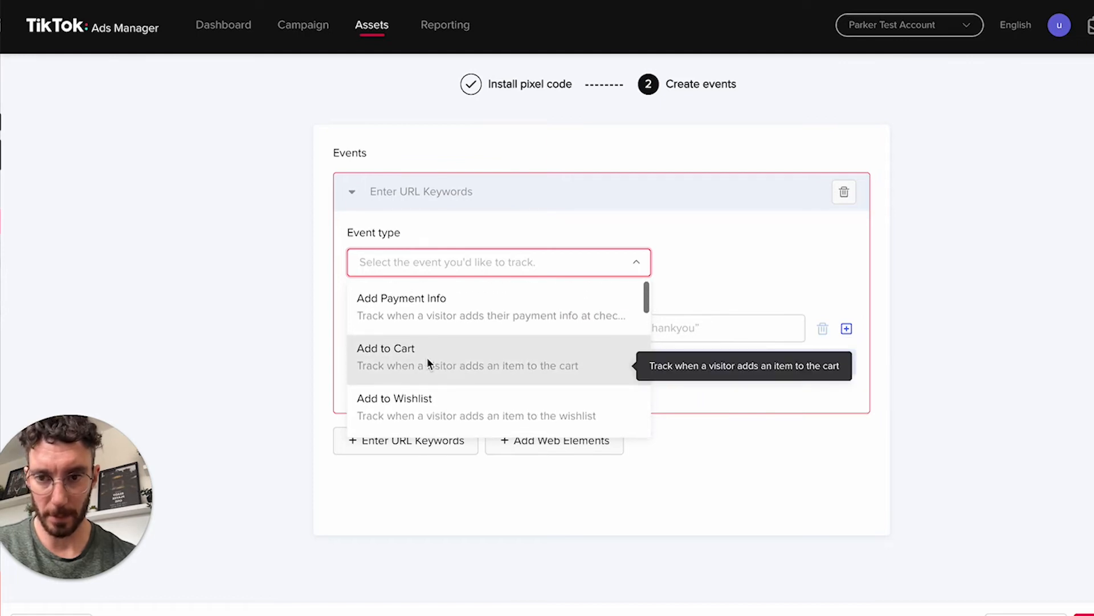
left_click(385, 357)
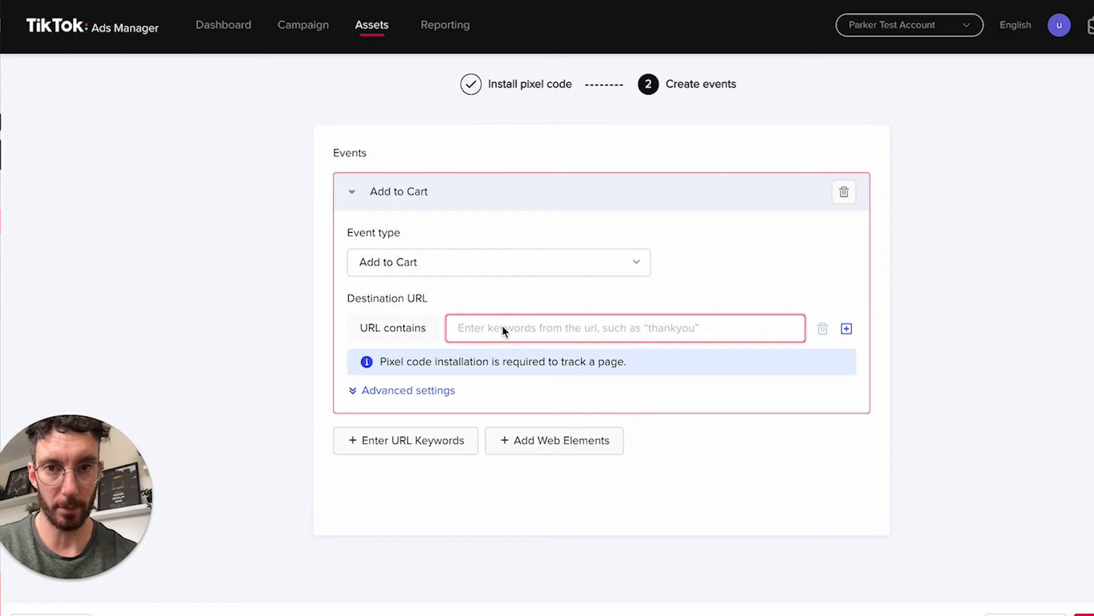
type("/cart")
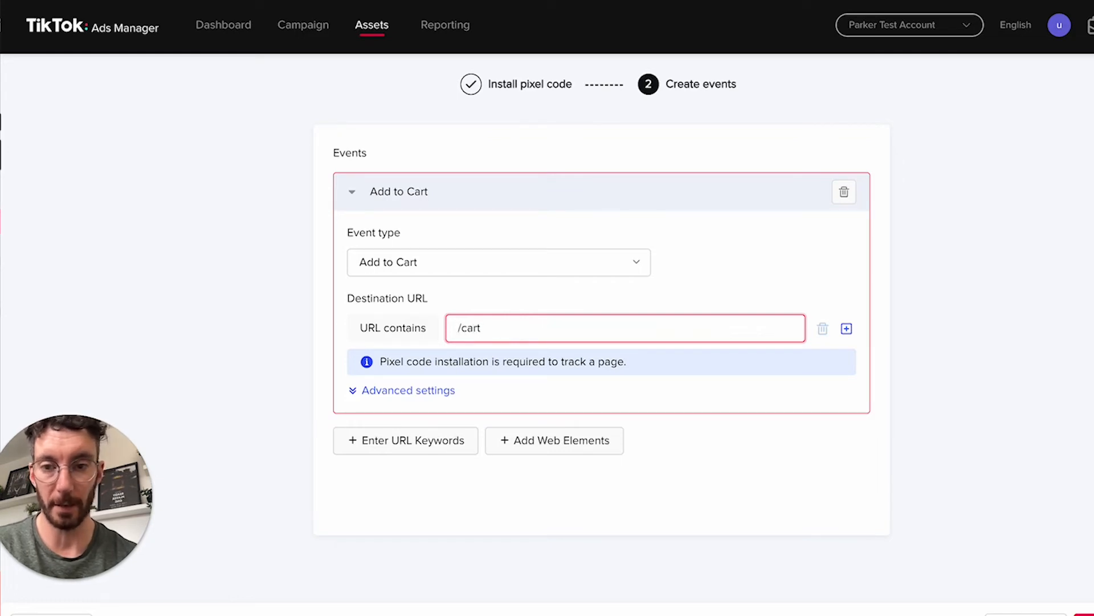
type("cart")
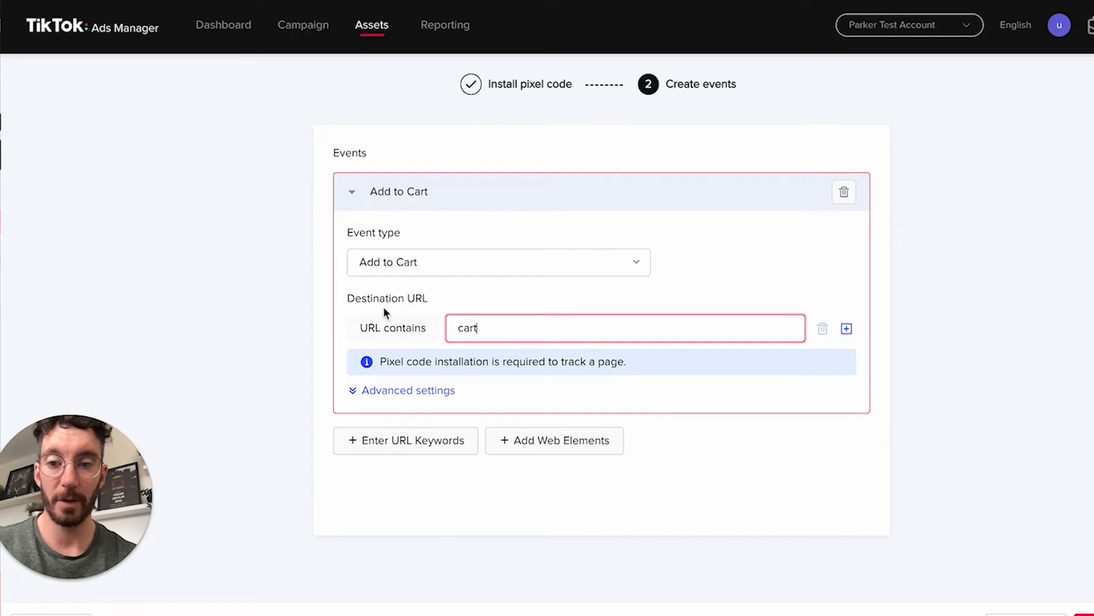
mouse_move(579, 402)
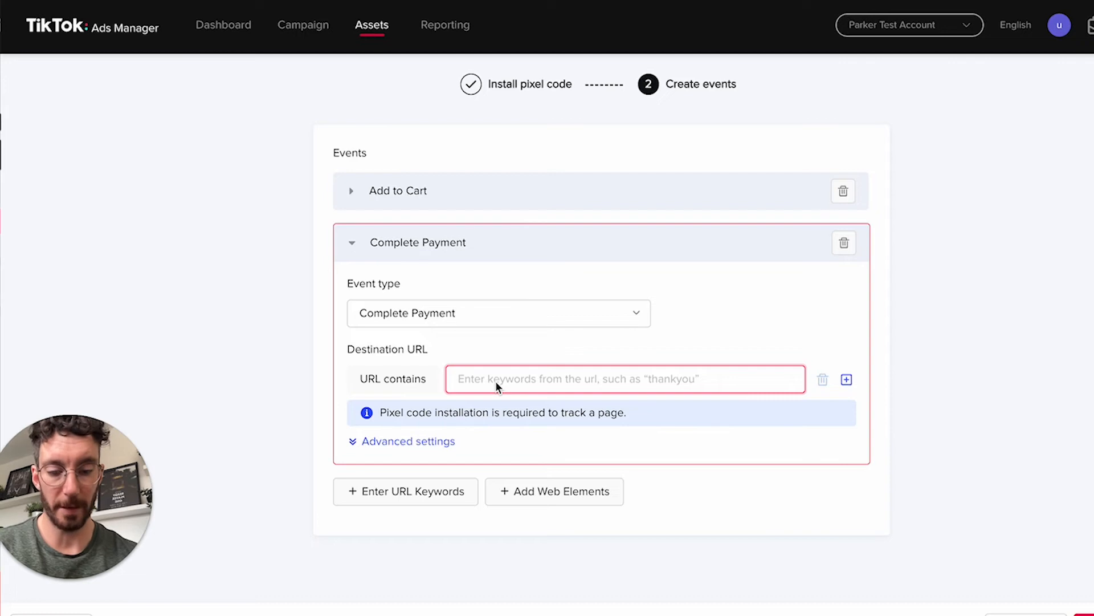
Add a Complete Payment event with URL keyword 'success'
type("success")
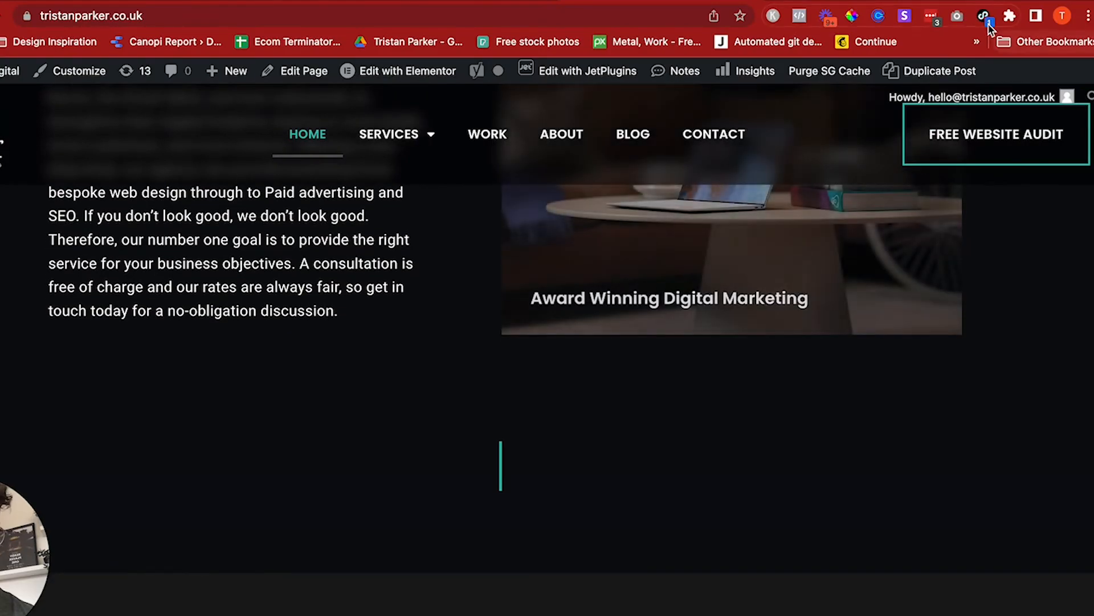
Run the TikTok Pixel Helper extension on the live homepage to confirm the pixel fires
left_click(982, 15)
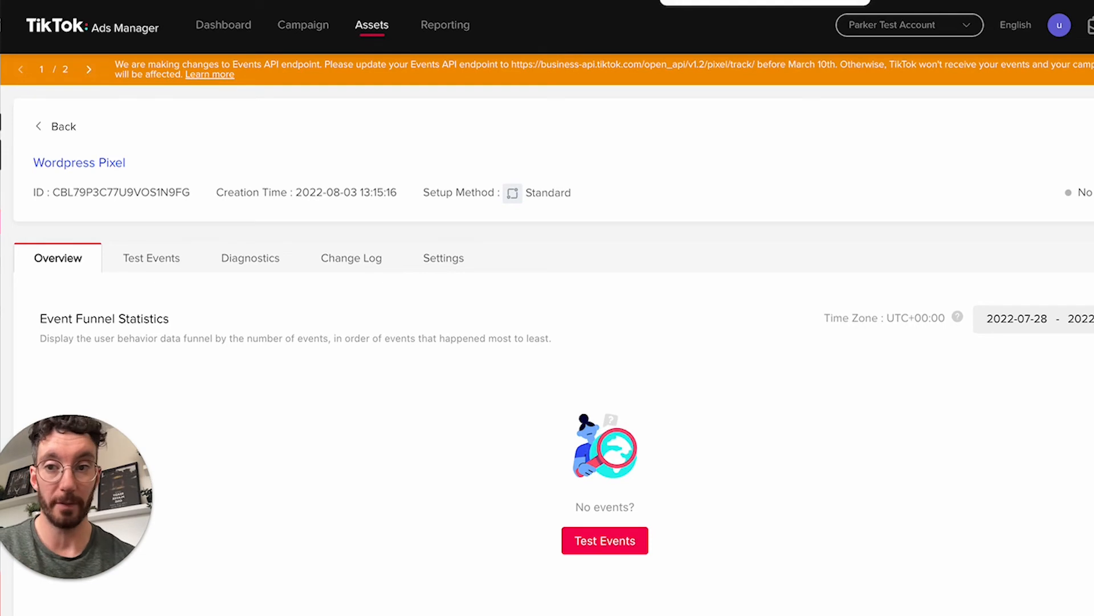
Return to the Web Events list, where Wordpress Pixel shows active with 1 event
left_click(54, 127)
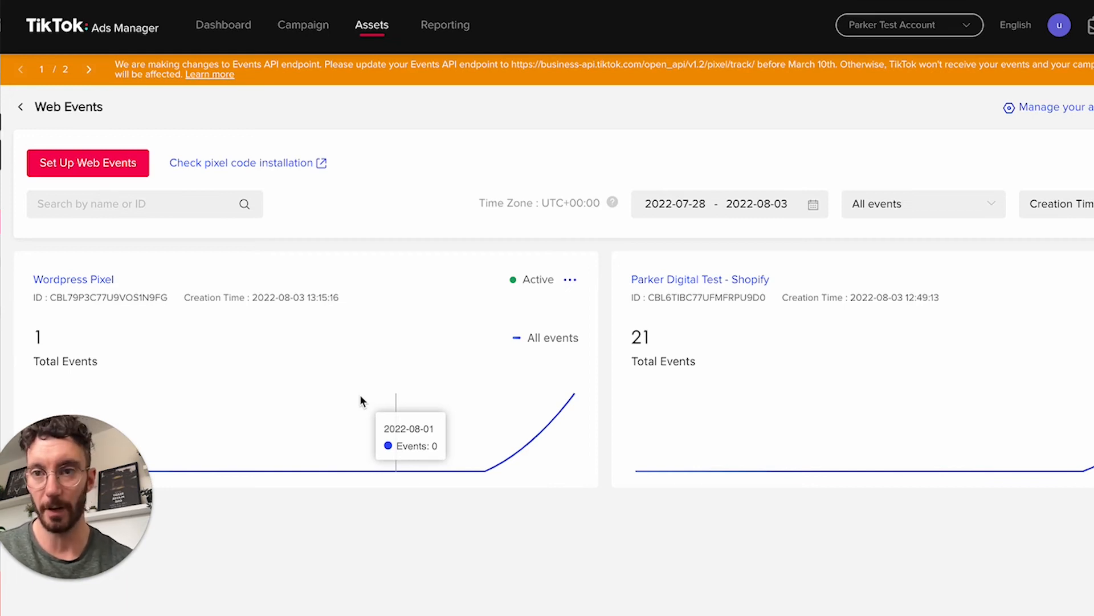
mouse_move(363, 263)
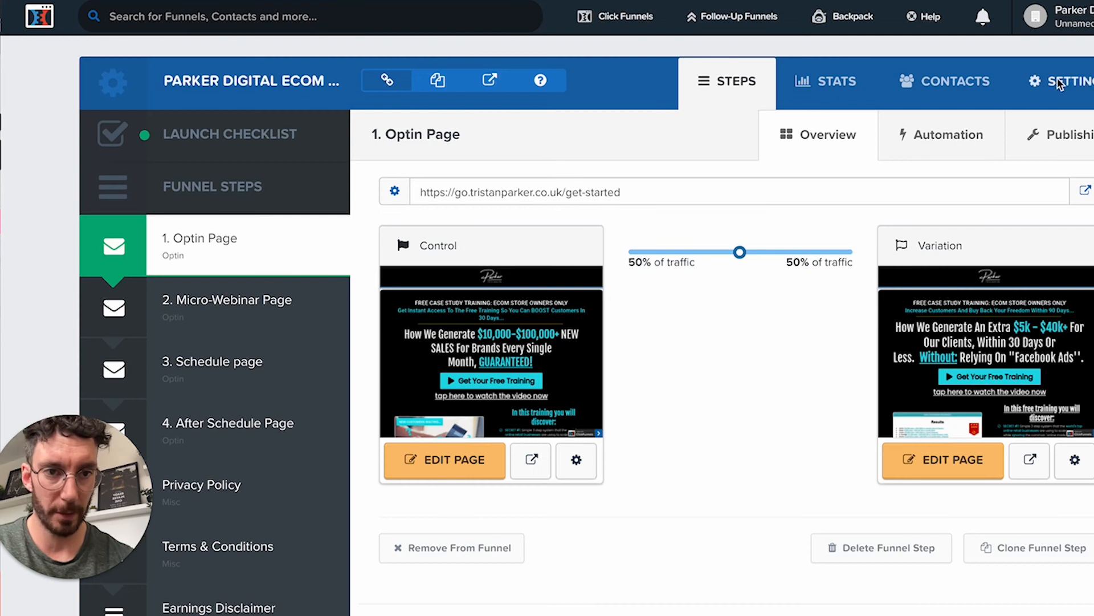
In the funnel settings' Head Tracking Code, select the existing TikTok pixel block
left_click(1061, 81)
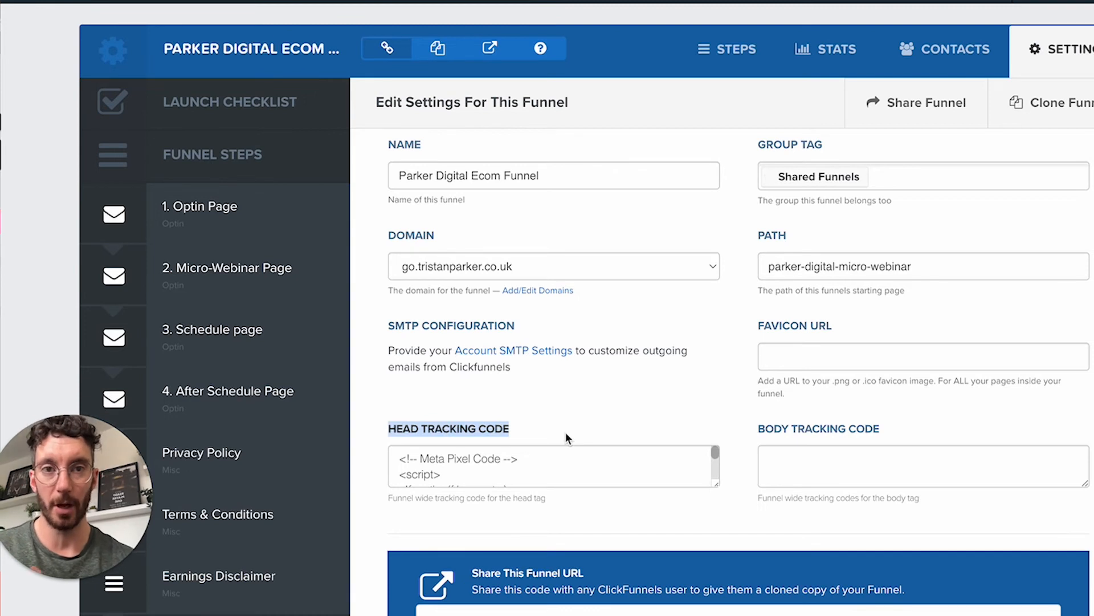
mouse_move(722, 494)
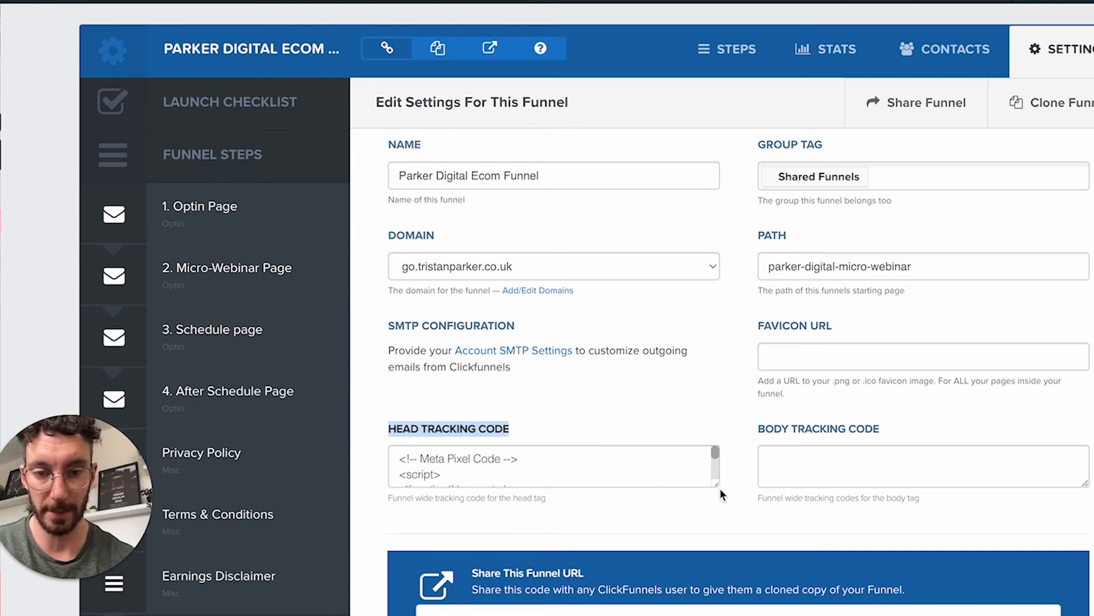
scroll("down", 3)
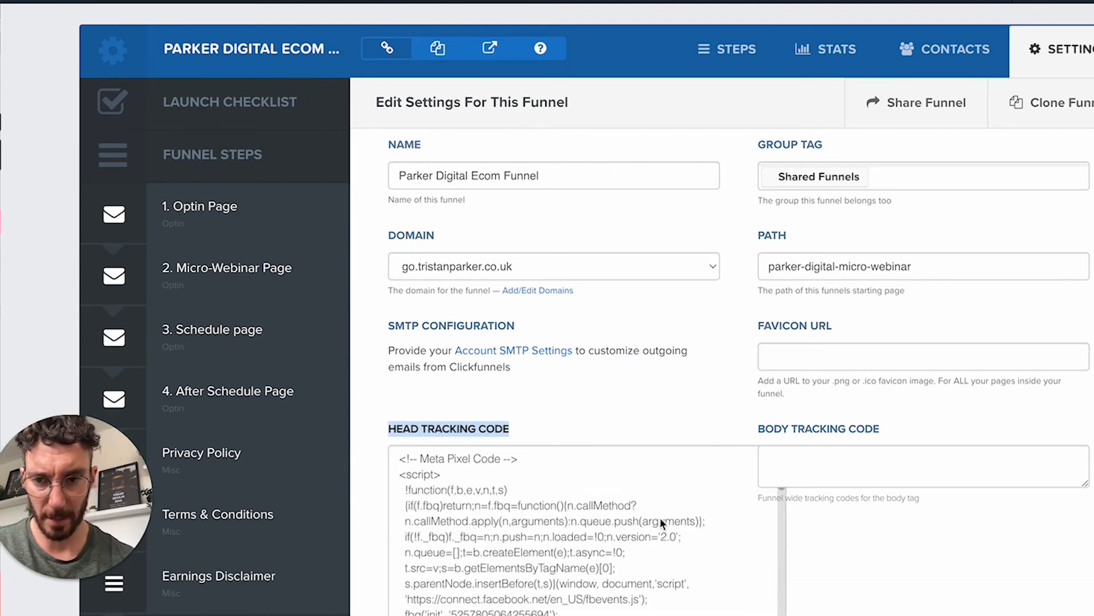
scroll("down", 3)
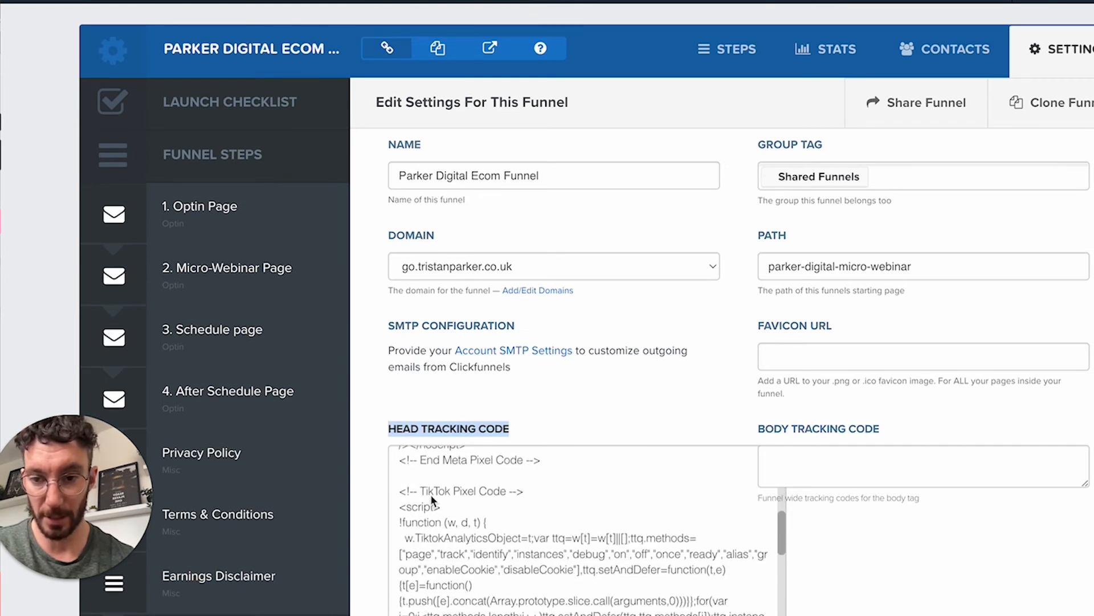
double_click(440, 490)
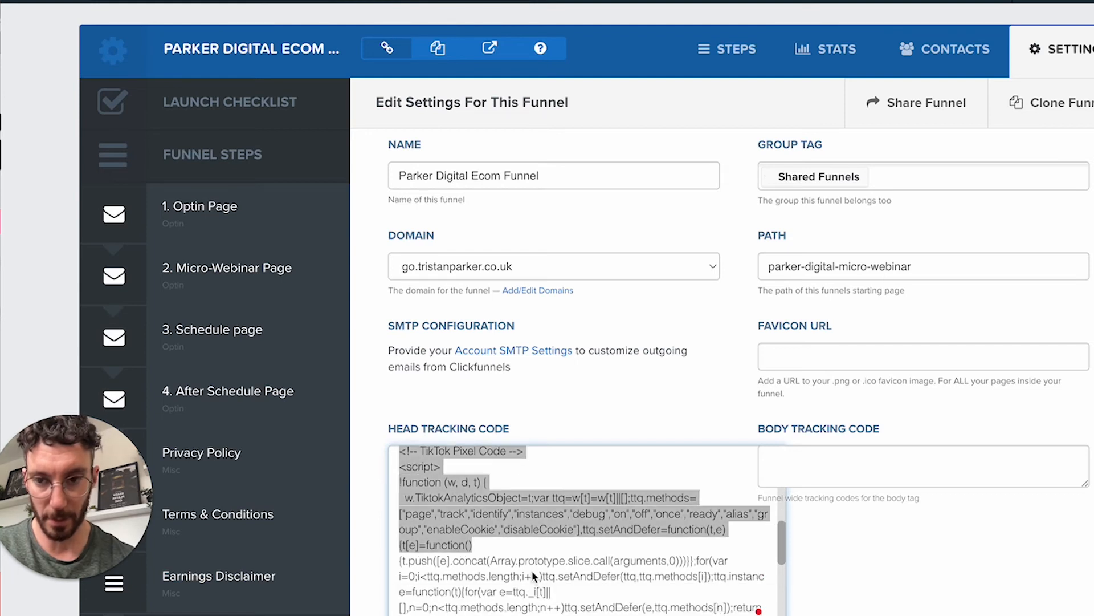
Place the TikTok pixel code right after the End Meta Pixel Code line
scroll("down", 3)
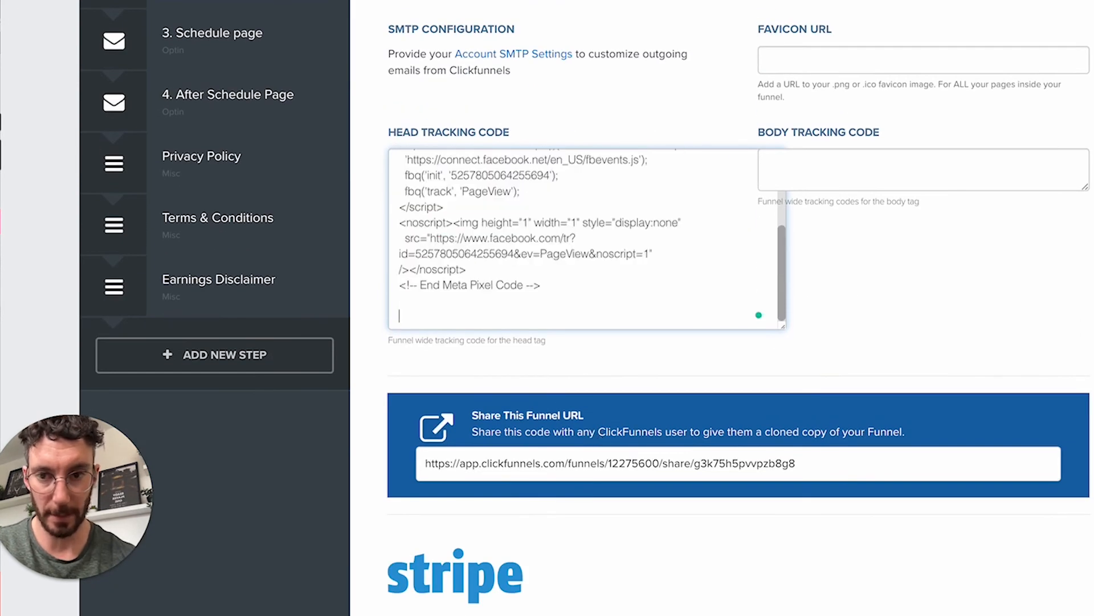
scroll("down", 3)
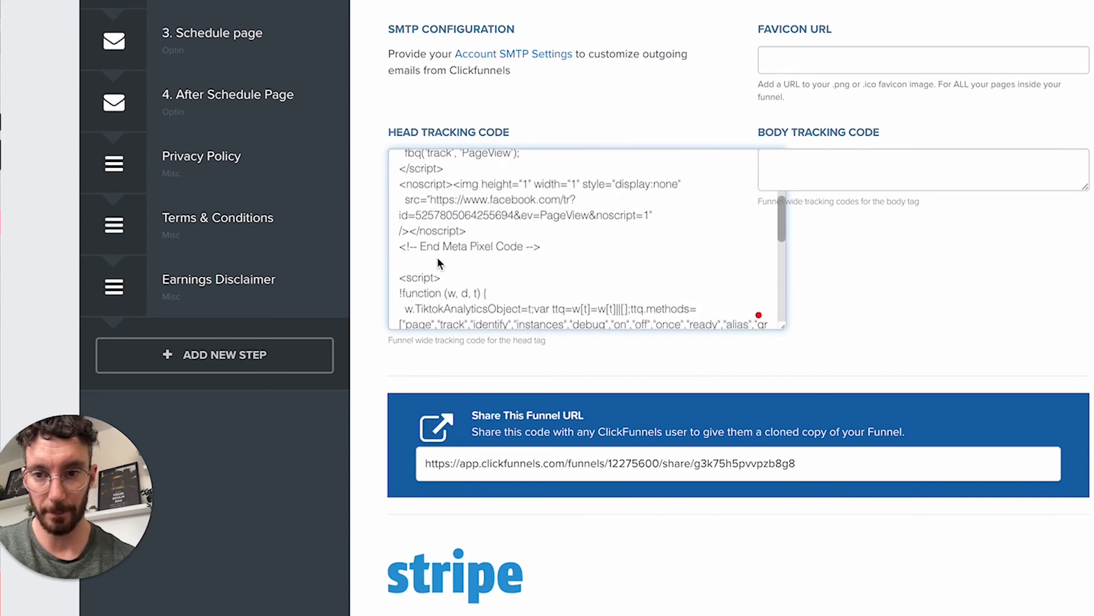
double_click(468, 246)
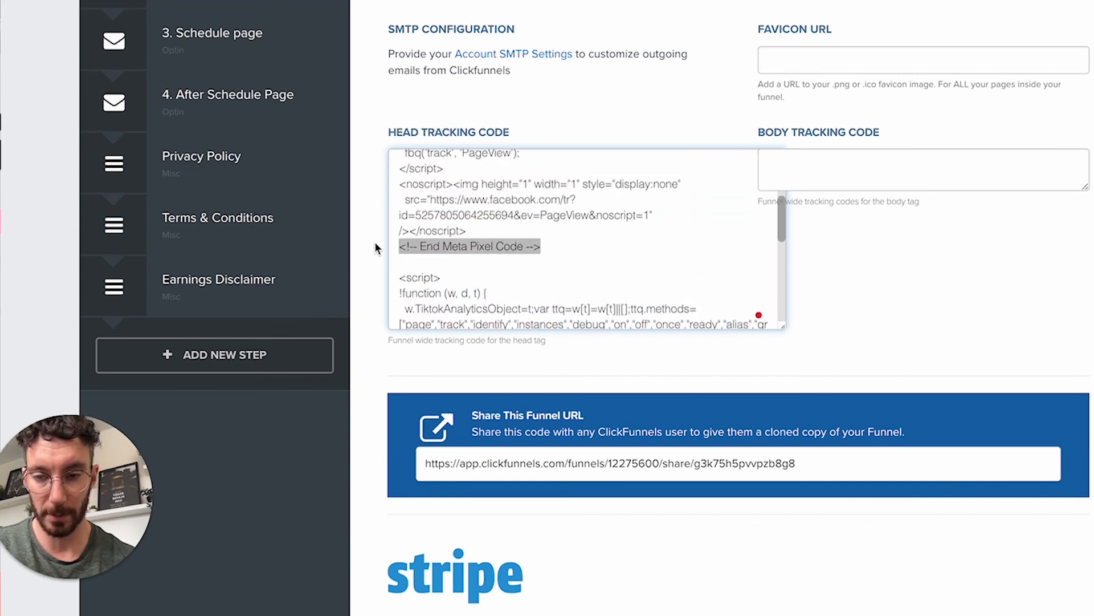
scroll("down", 3)
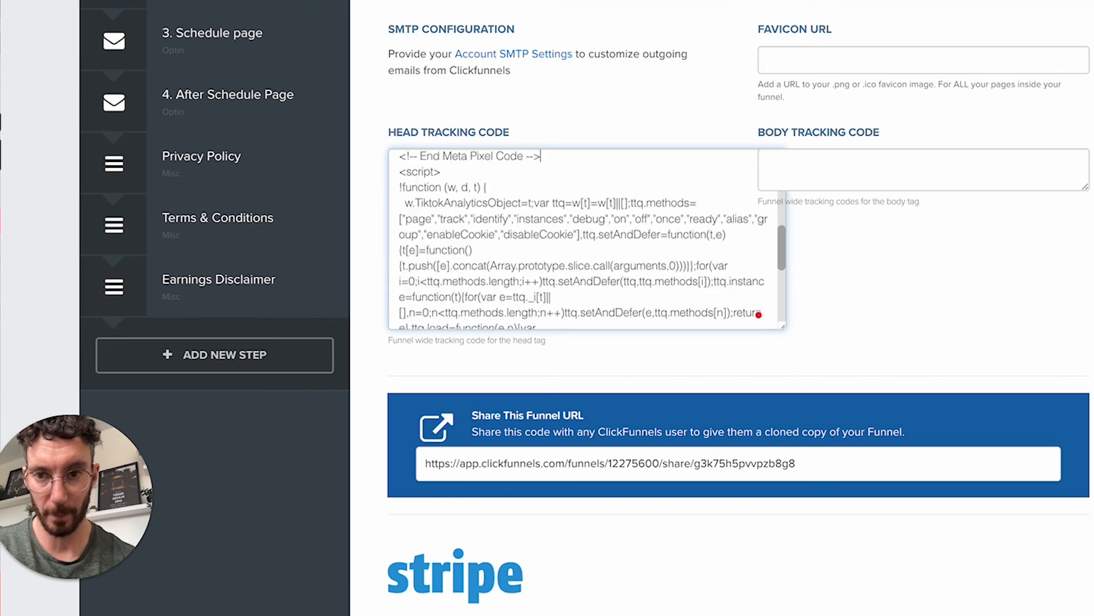
scroll("down", 3)
type("<!-- TikTok Pixel Code -->")
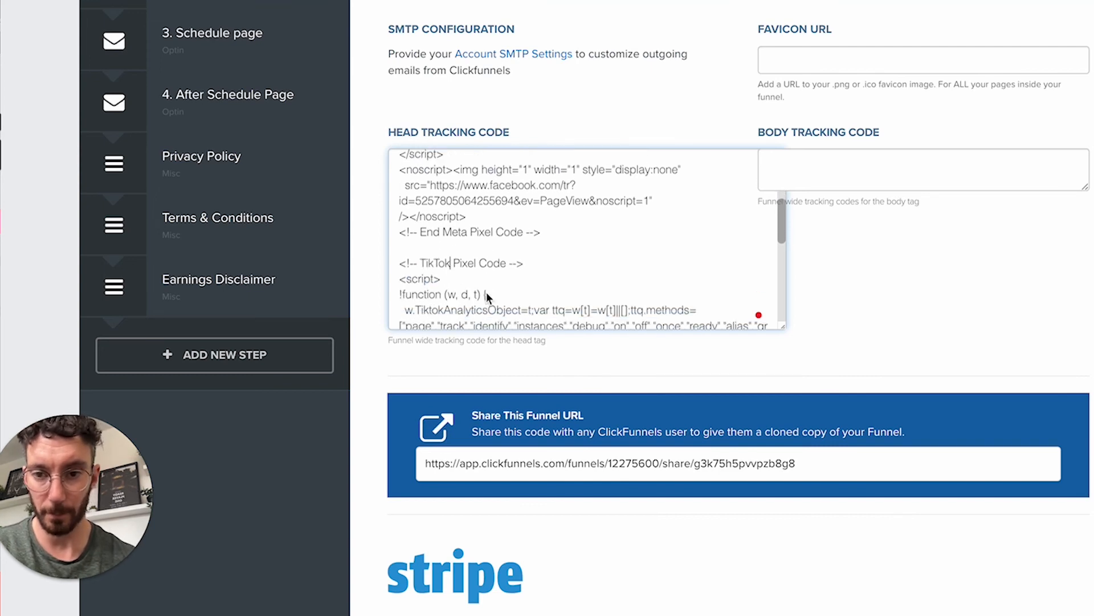
scroll("down", 3)
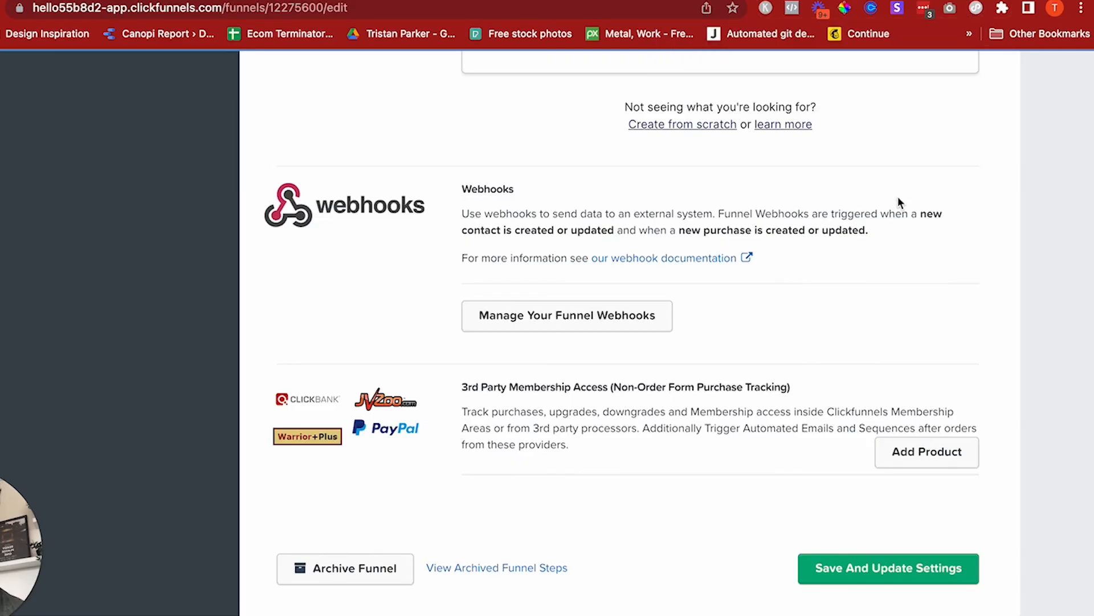
Run the TikTok Pixel Helper on the funnel settings page; it finds 0 pixels
left_click(975, 8)
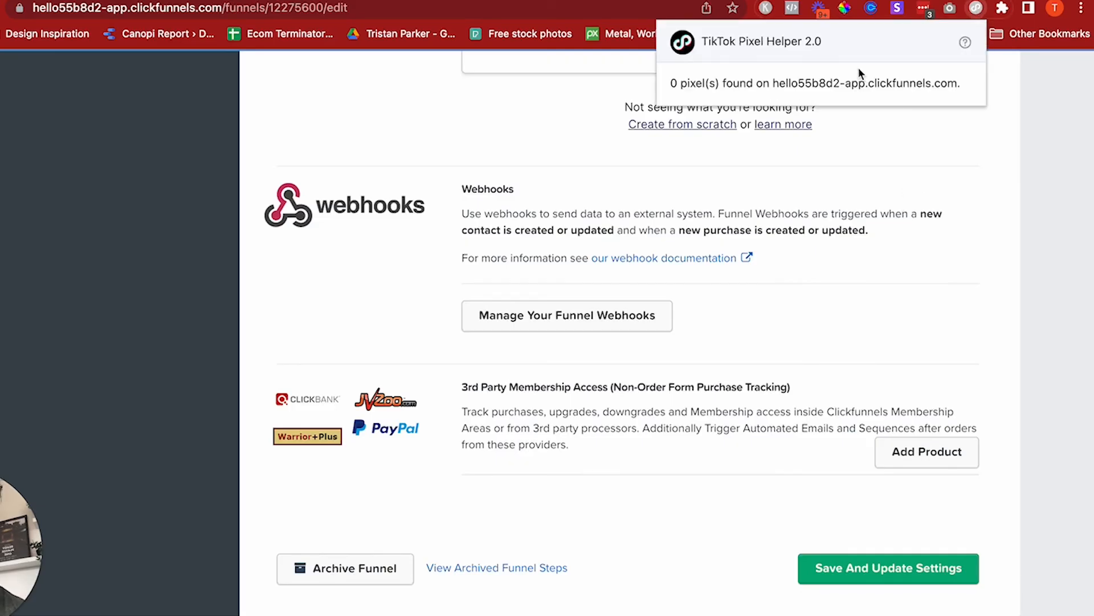